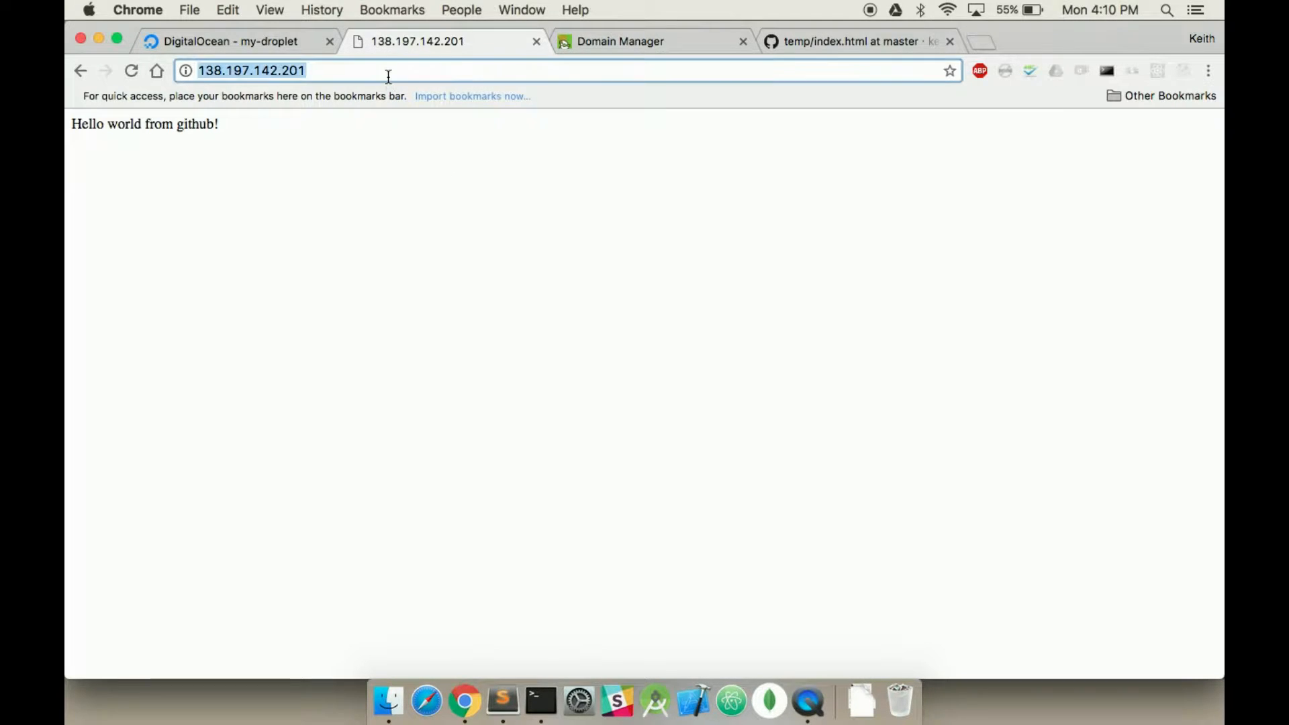
Show the DNS Records table for wrkinggroup.com, with its A record at 45.33.66.185.
left_click(653, 41)
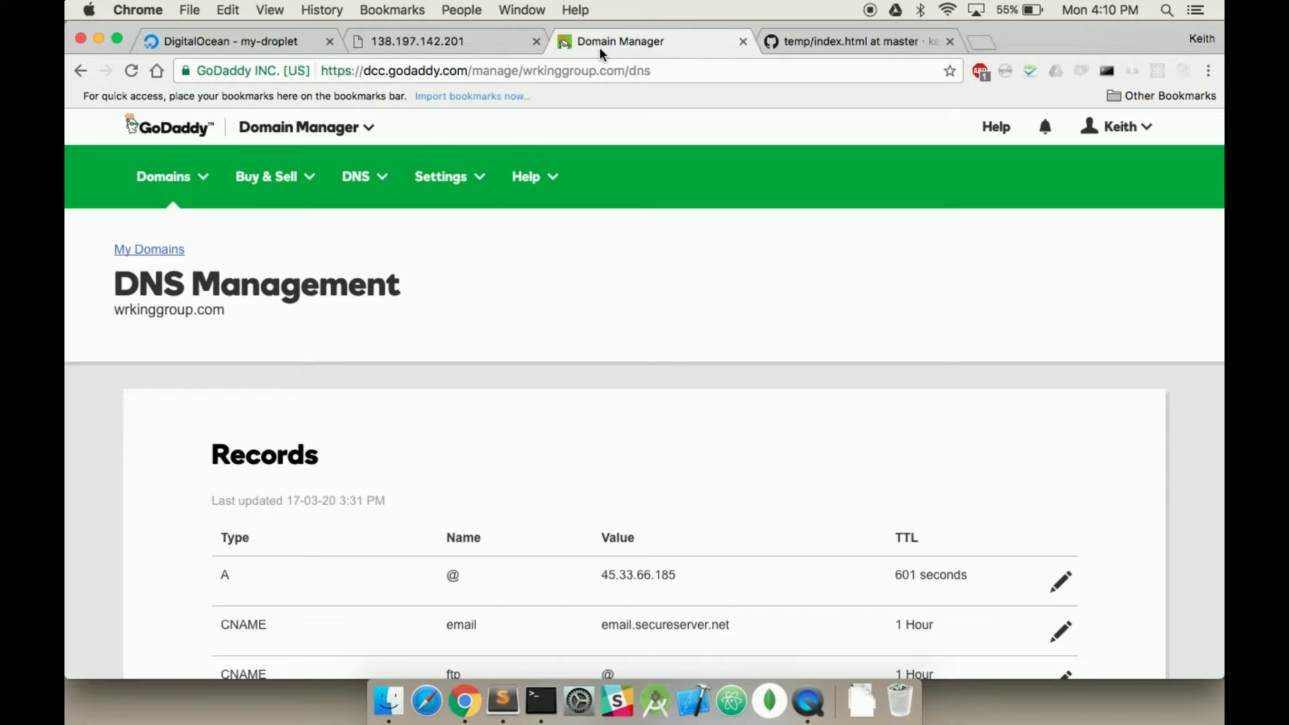
scroll("down", 3)
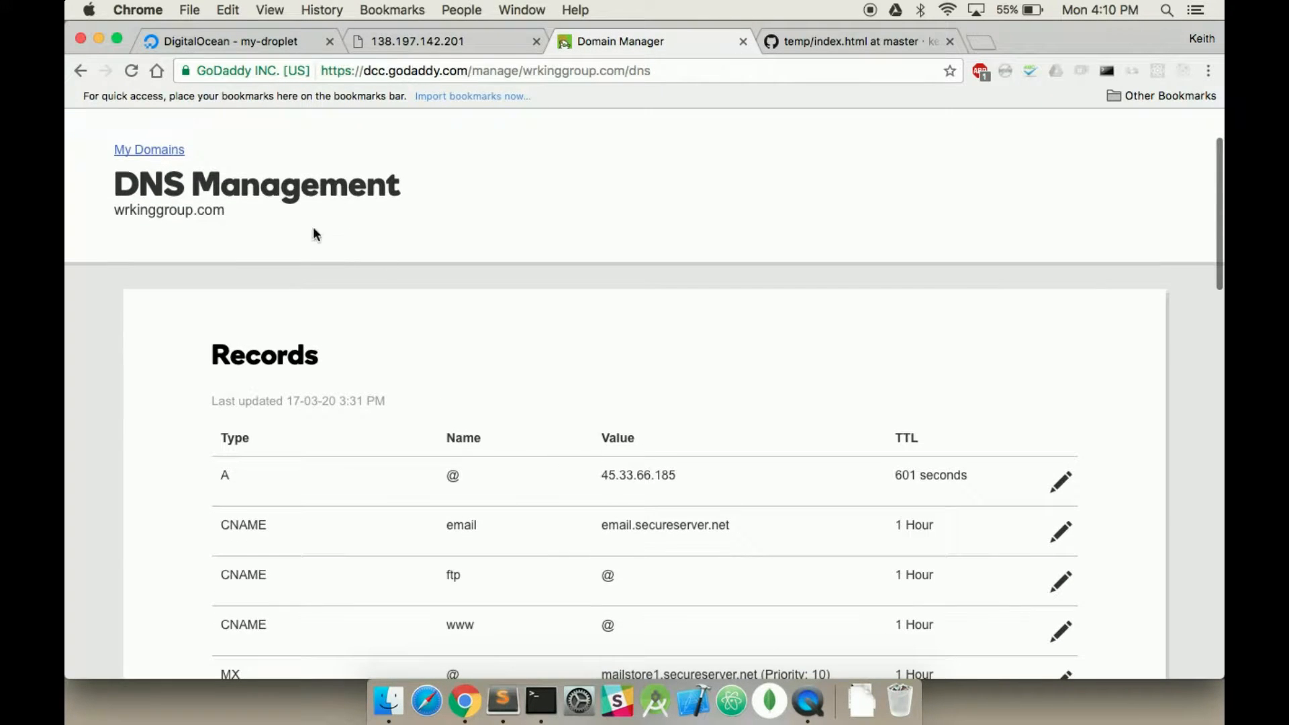
mouse_move(1059, 482)
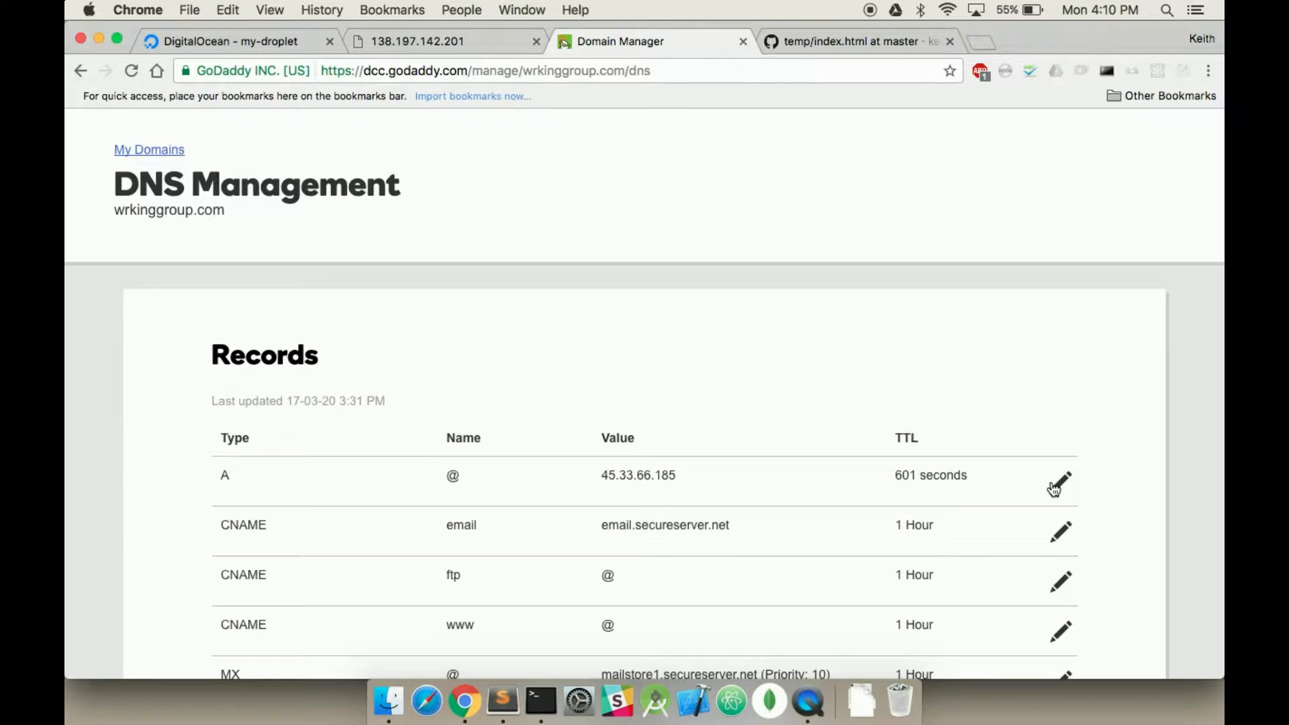
mouse_move(413, 522)
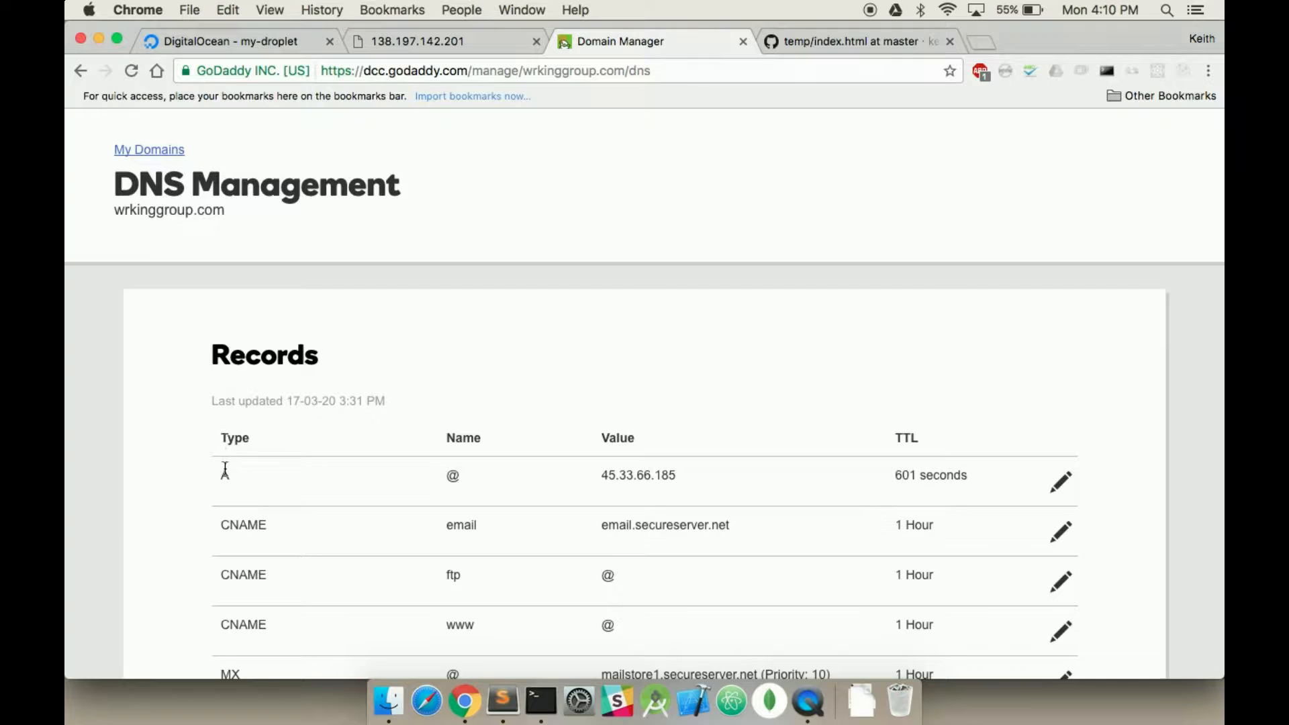
scroll("down", 3)
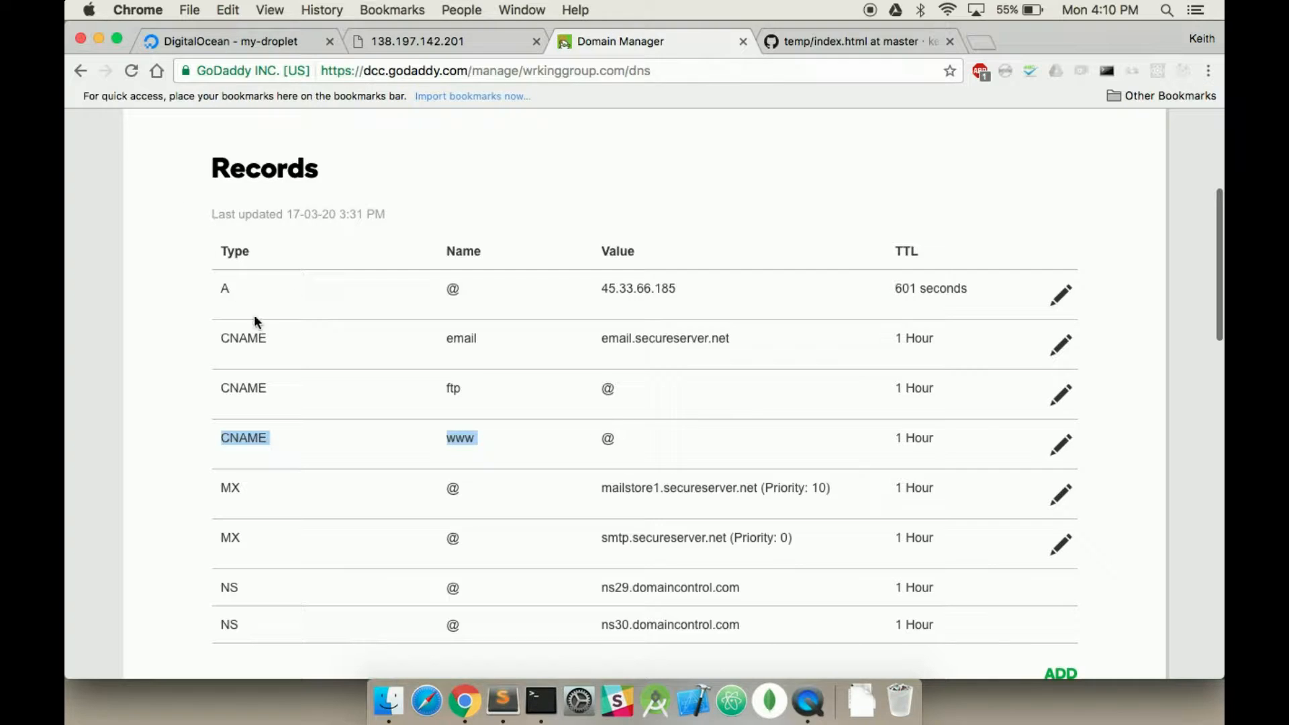
mouse_move(631, 281)
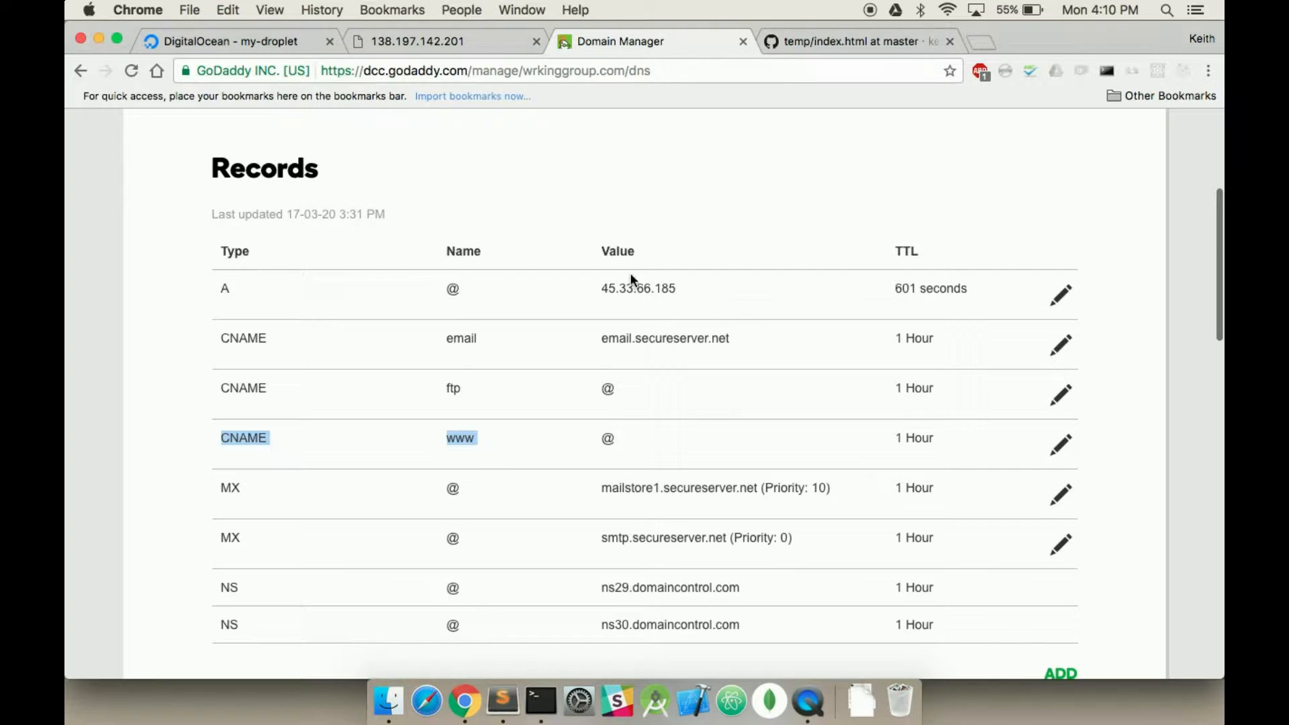
Change the @ A record's Points to value to 138.197.142.201 and save it.
left_click(1059, 294)
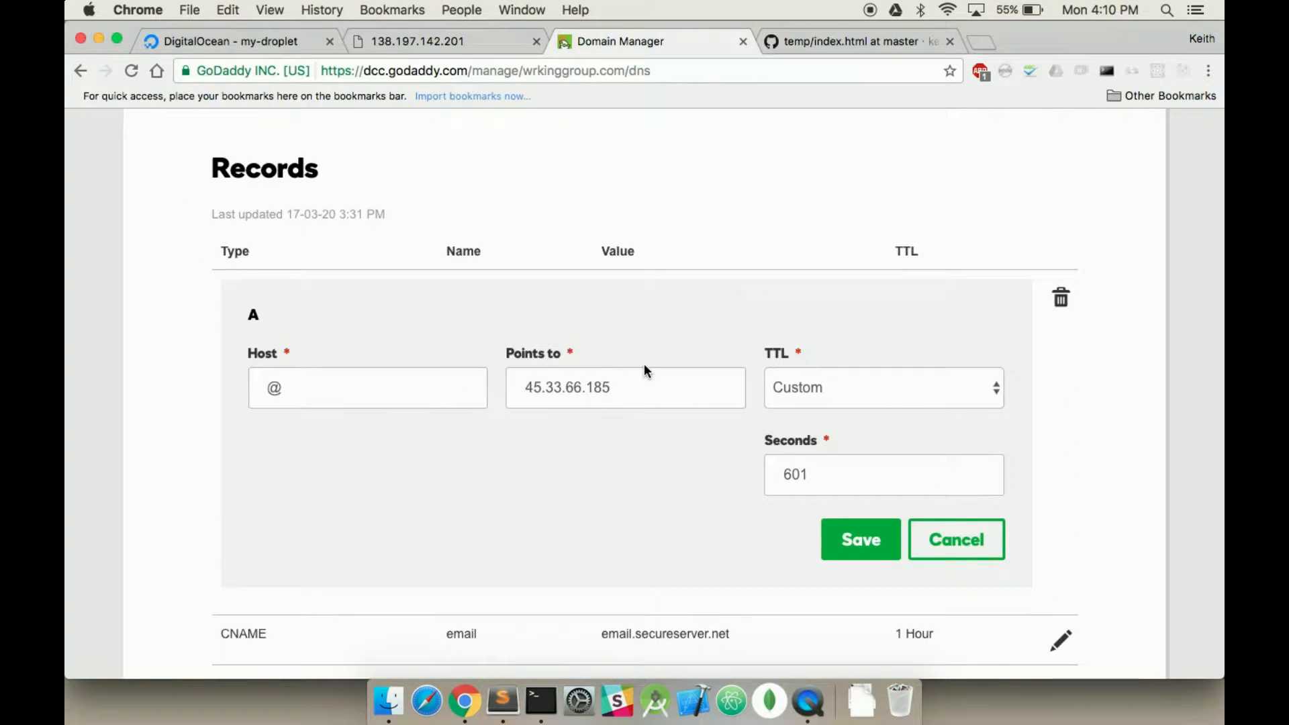
type("http://138.197.142.201/")
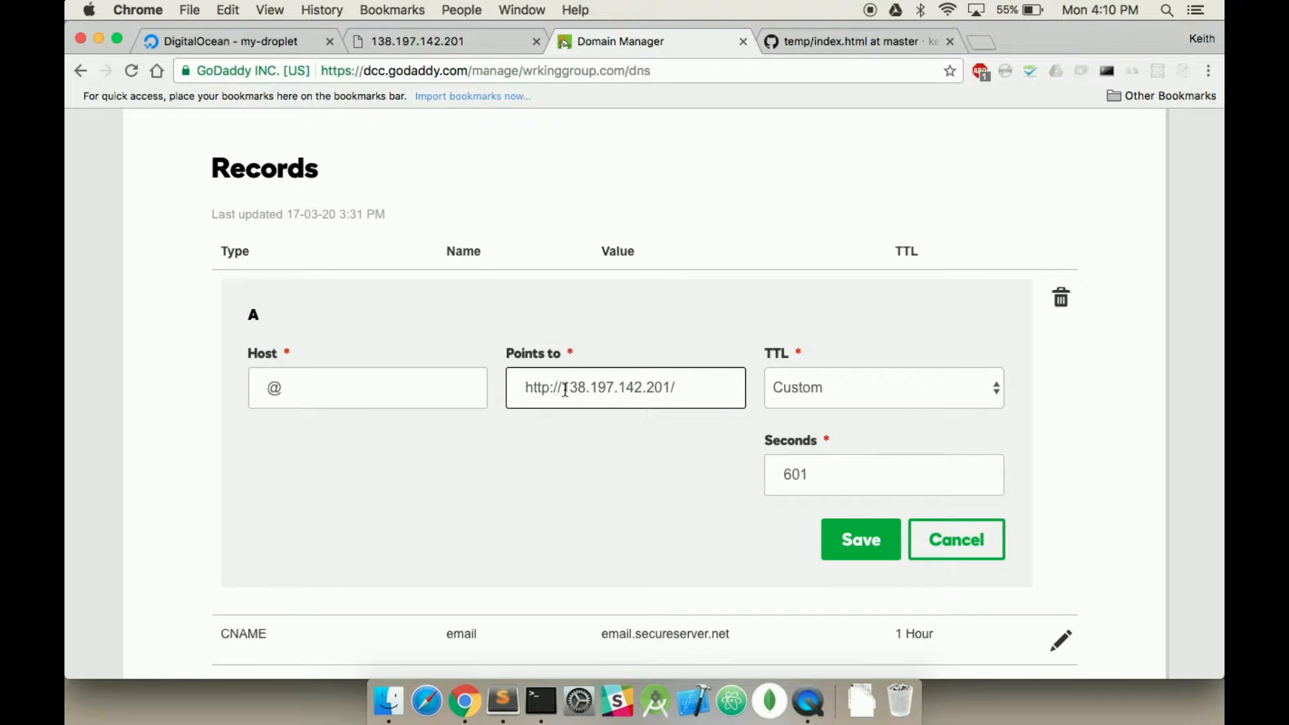
type("138.197.142.201")
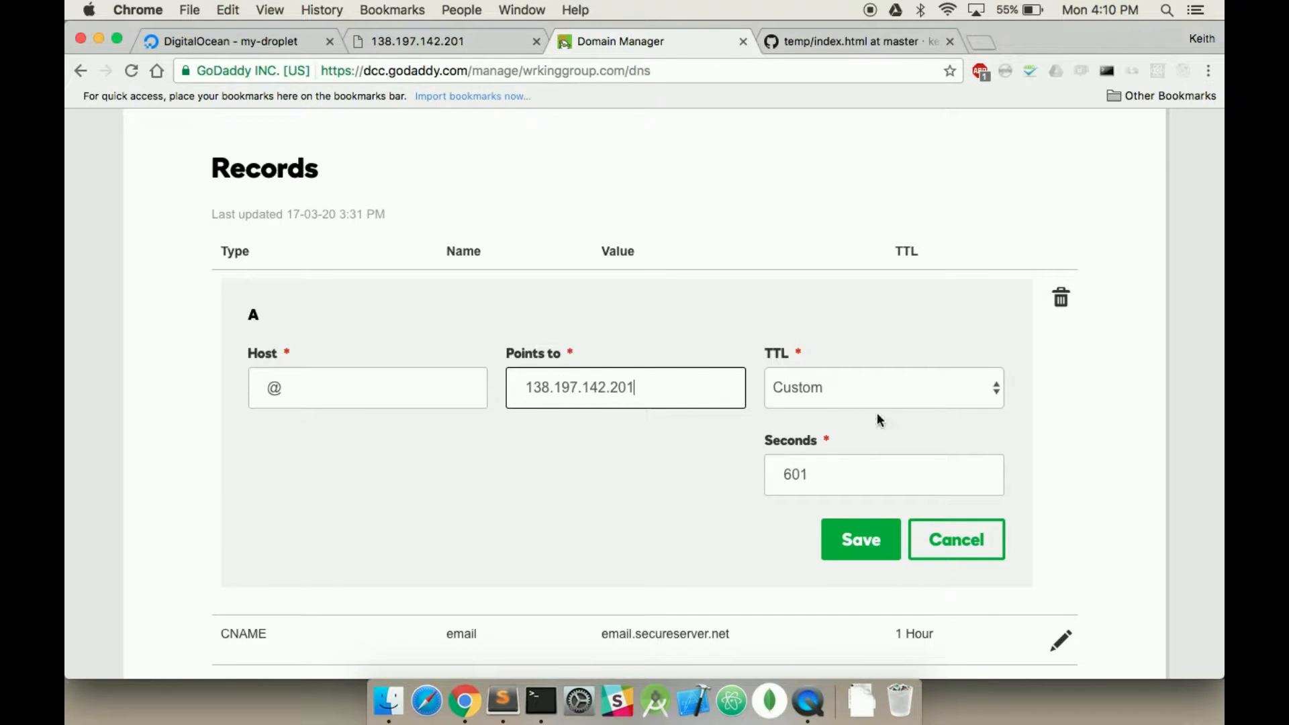
left_click(859, 540)
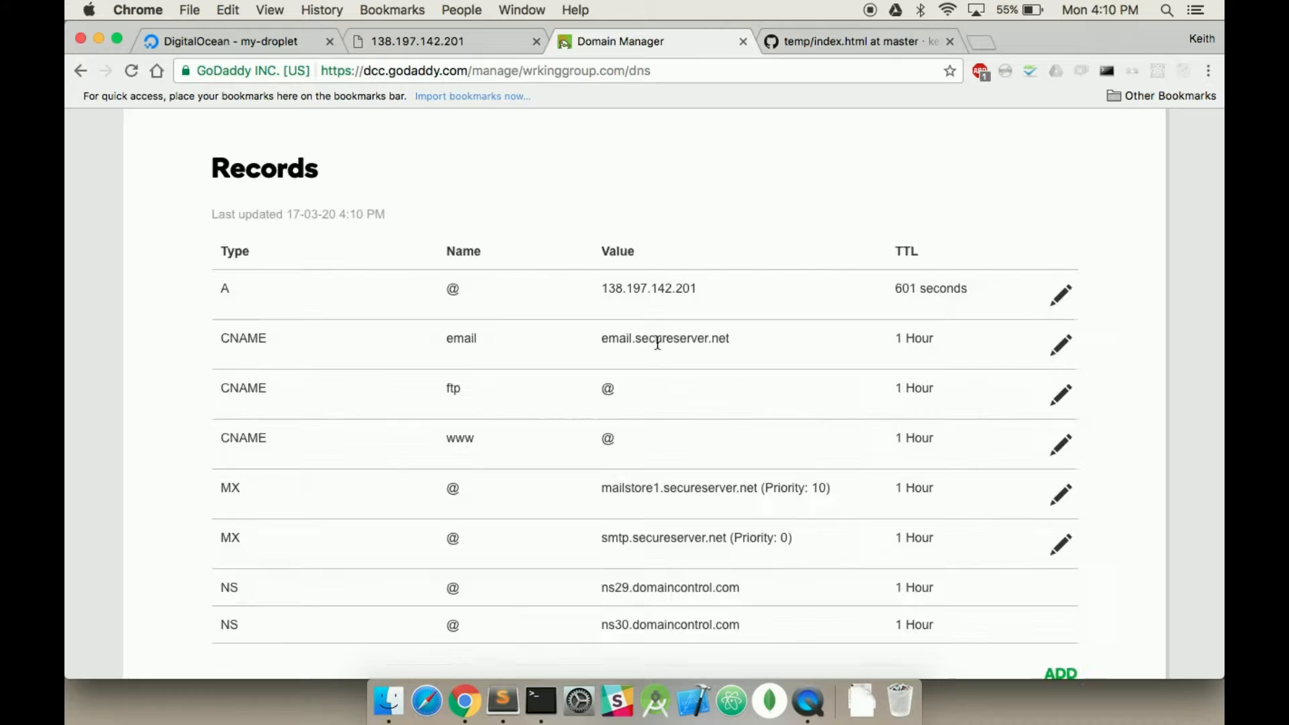
mouse_move(730, 189)
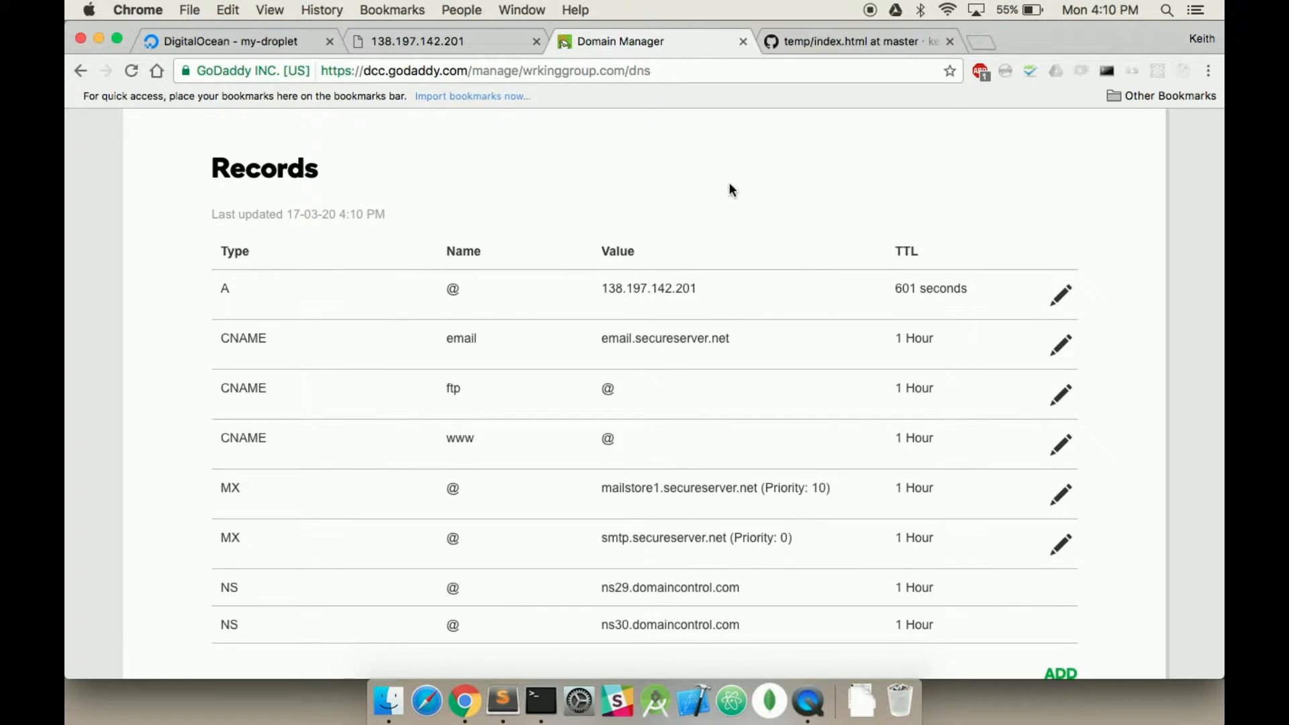
Return to the 138.197.142.201 'Hello world from github!' tab, close the extra tab, and focus Terminal.
left_click(418, 41)
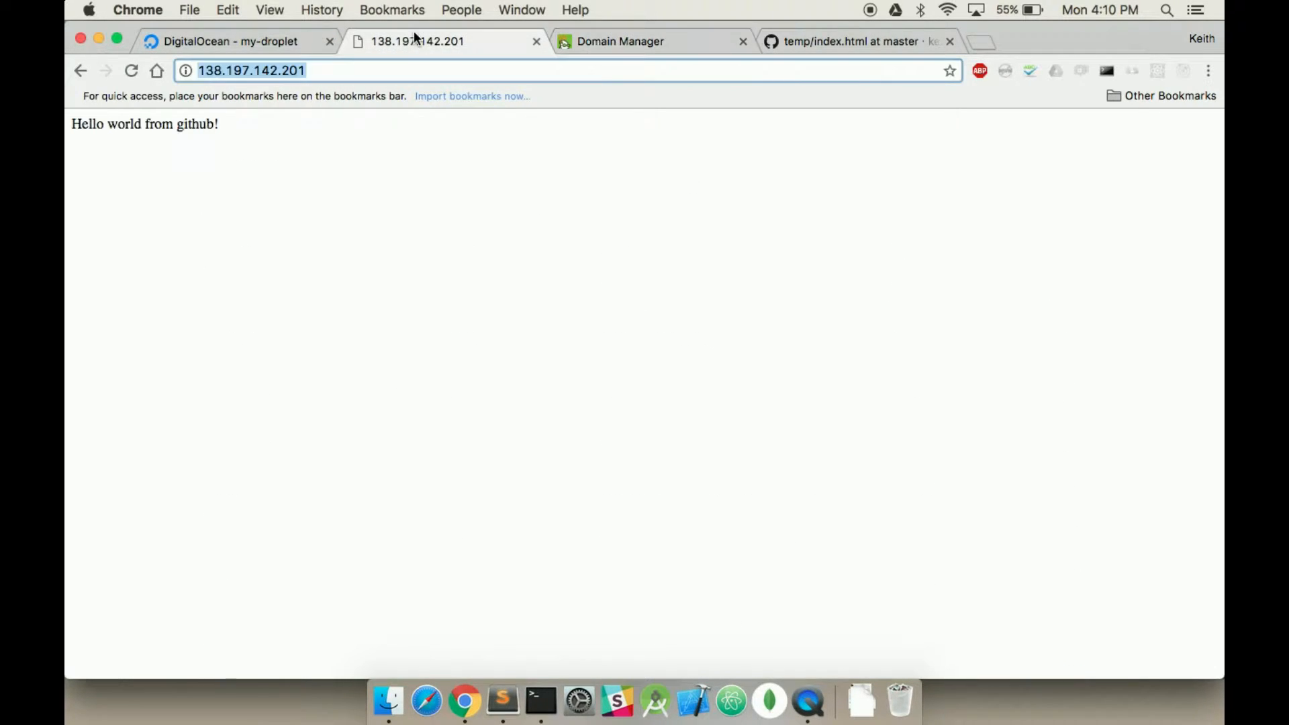
mouse_move(541, 255)
type("wrkinggroup.com")
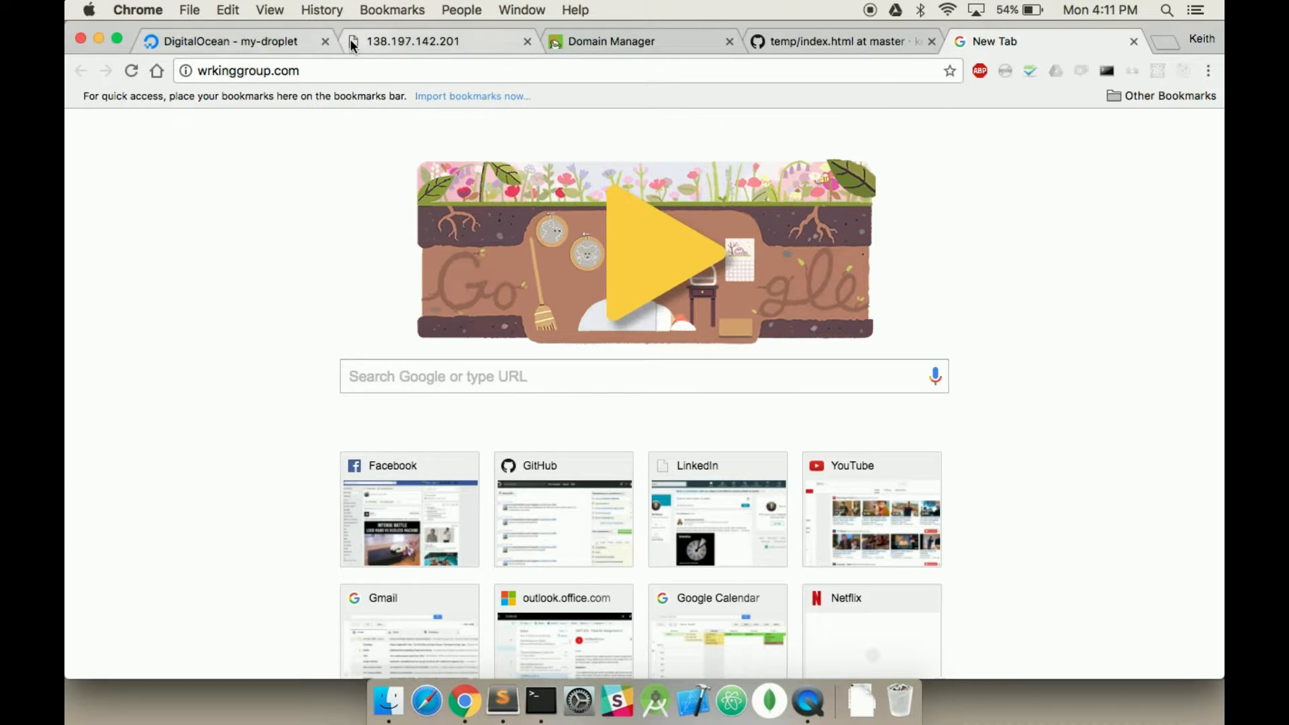
left_click(412, 42)
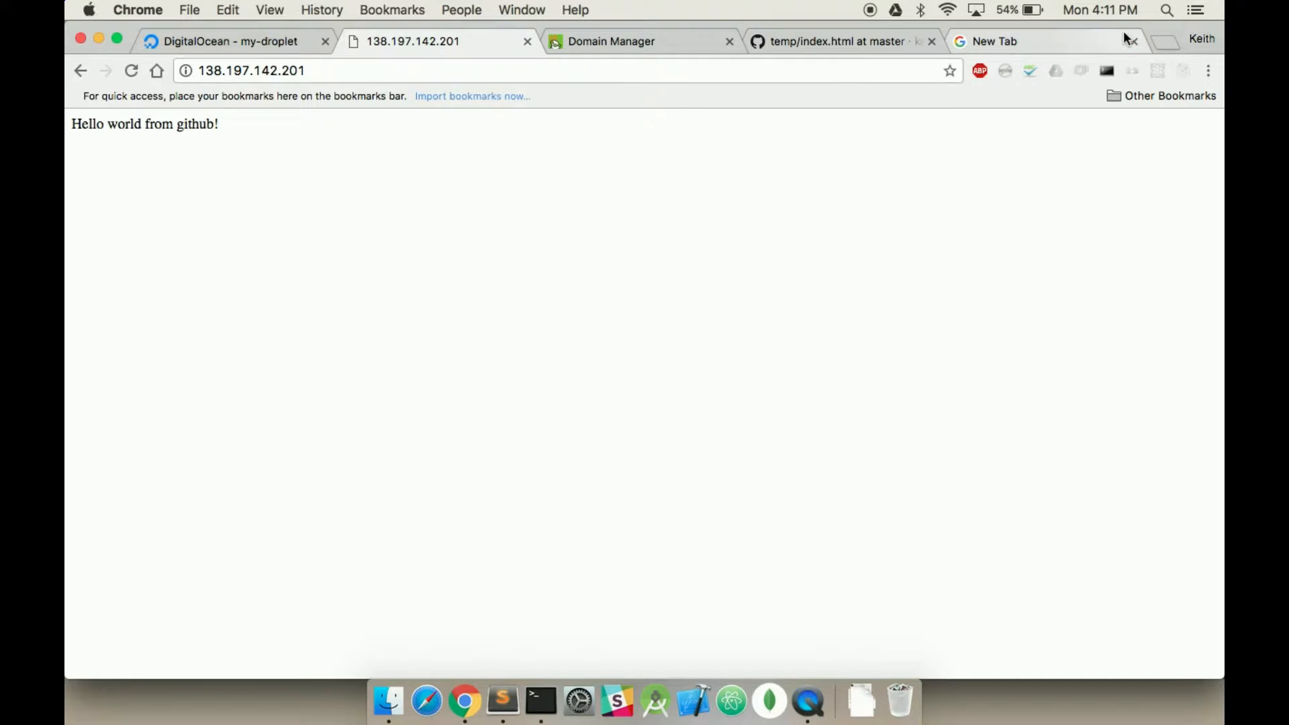
left_click(1130, 41)
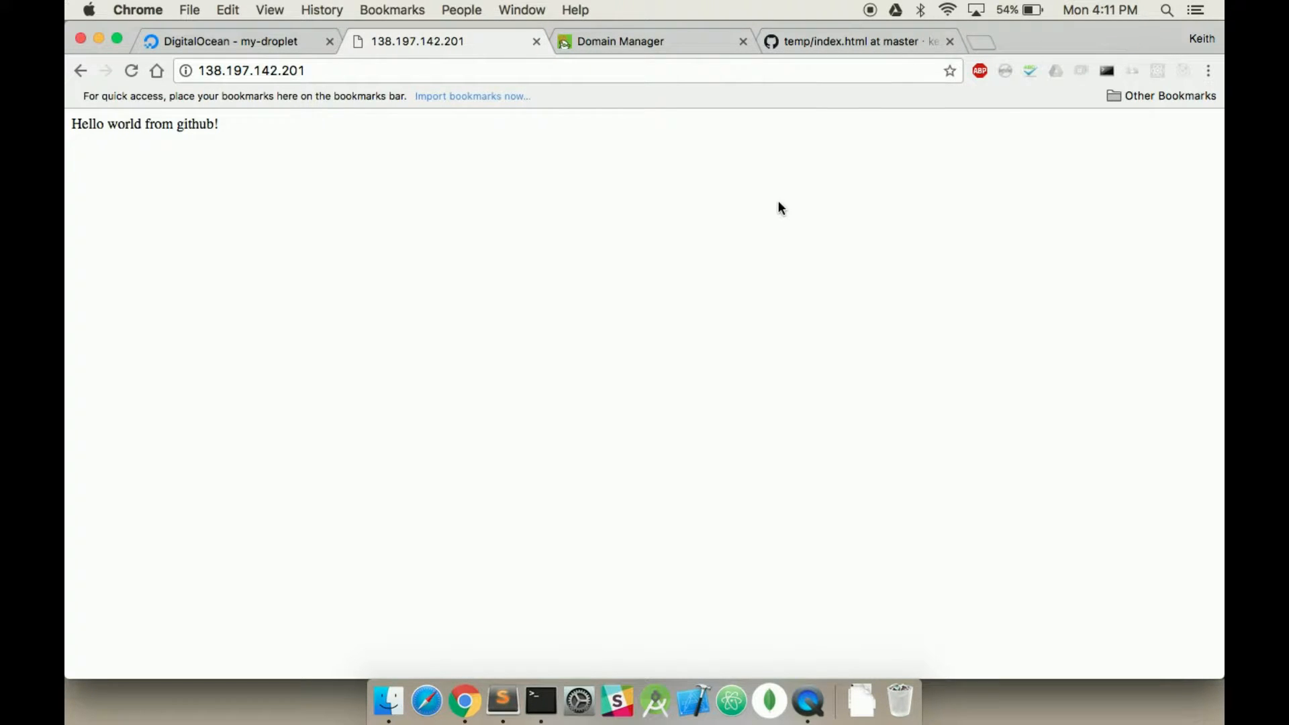
mouse_move(709, 259)
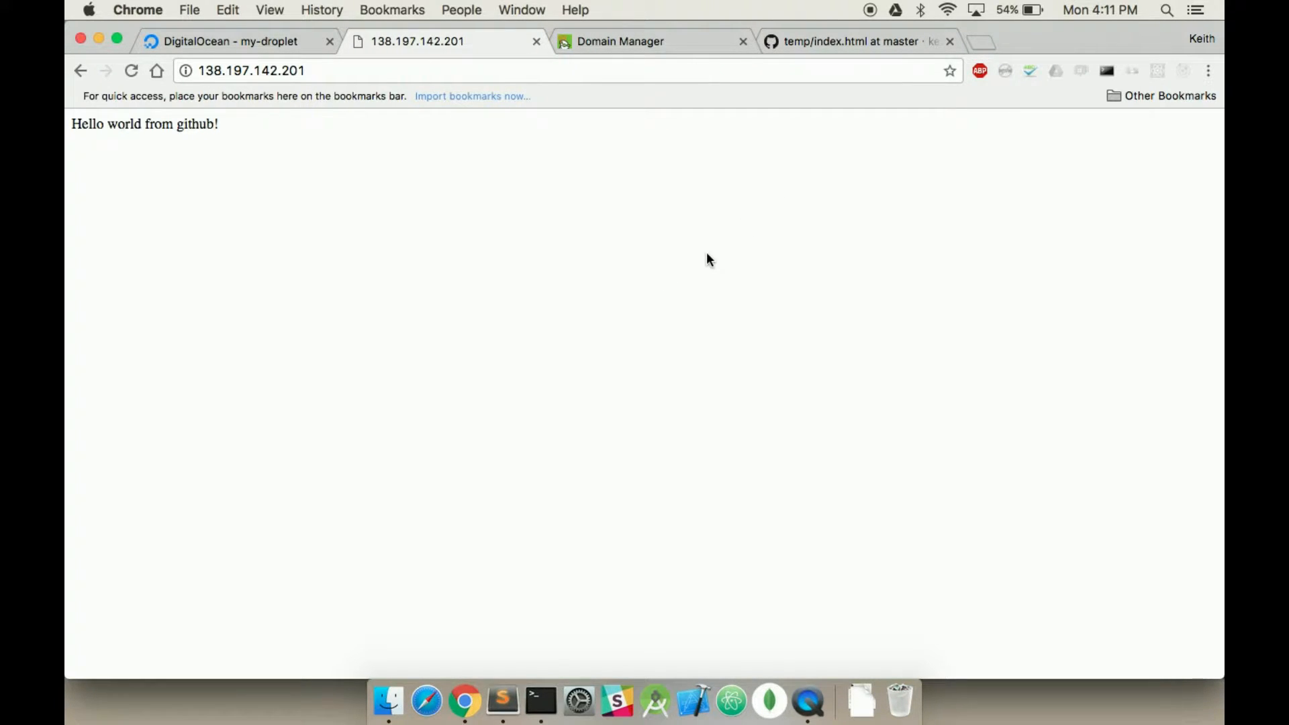
mouse_move(650, 448)
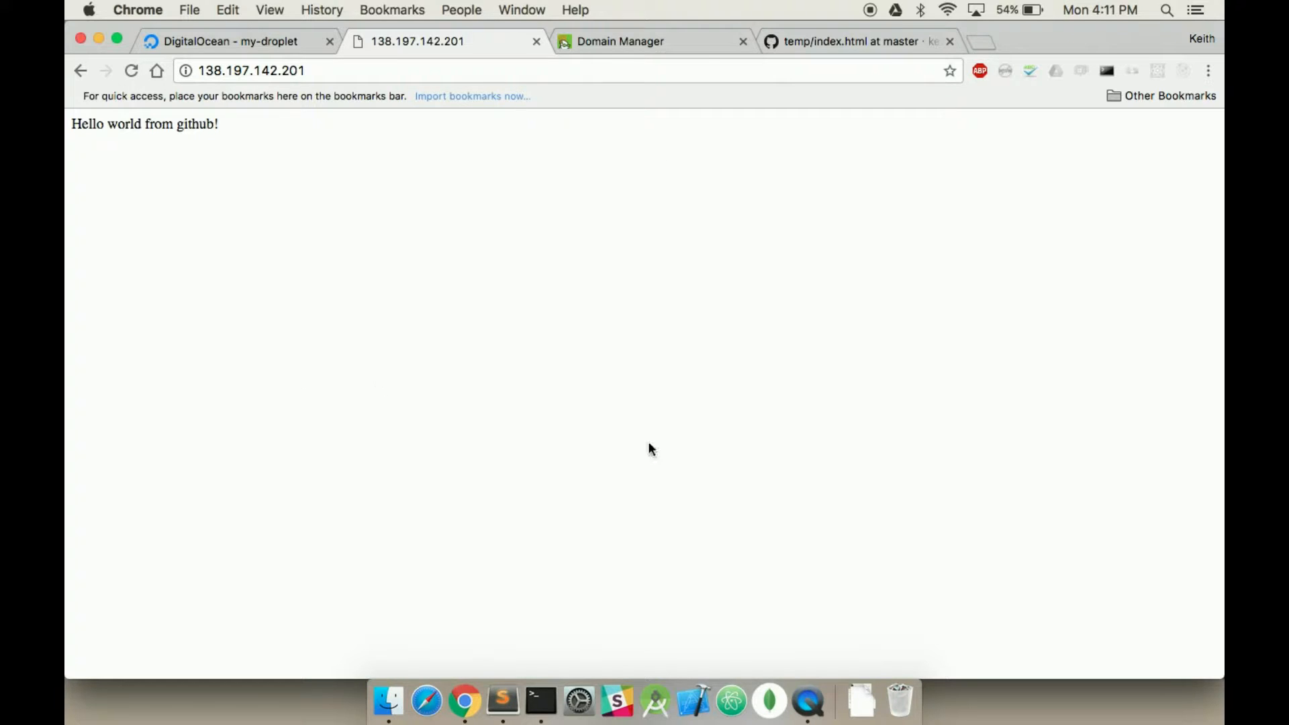
left_click(537, 701)
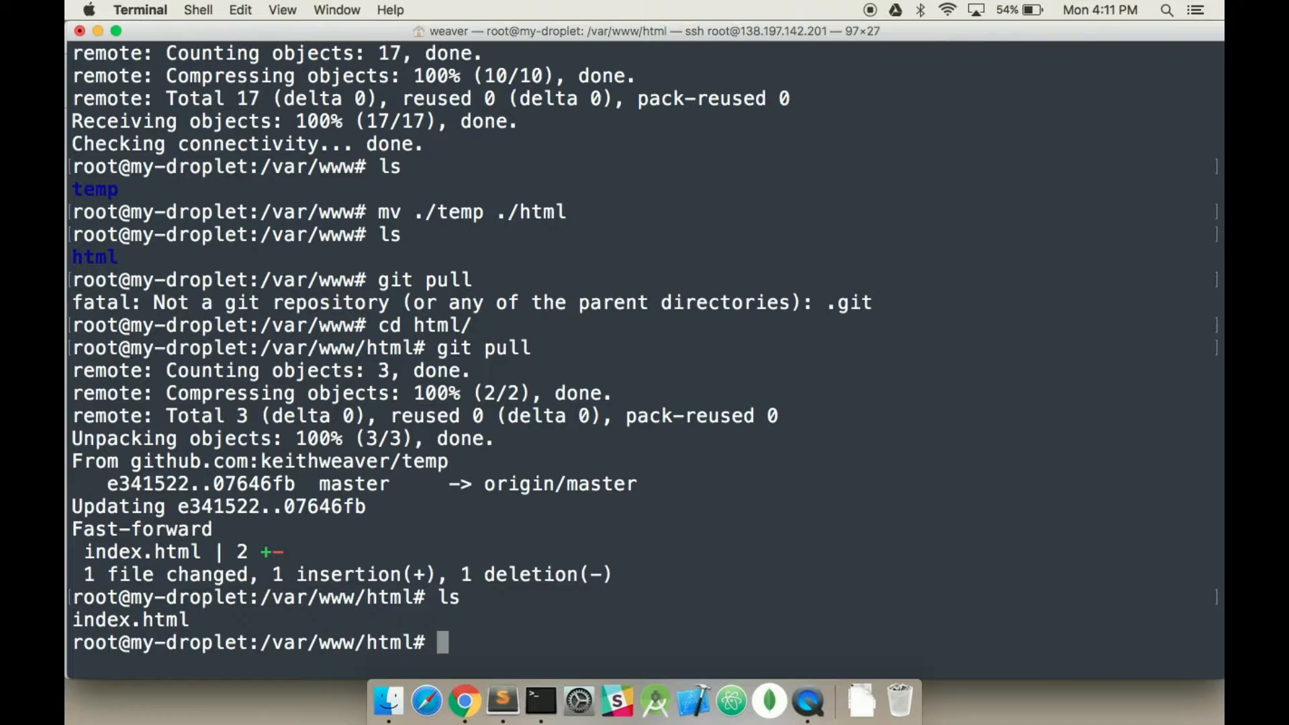
Move into /etc/apache2/sites-available, list its configs, and launch nano on 000-default.conf.
type("cd ../")
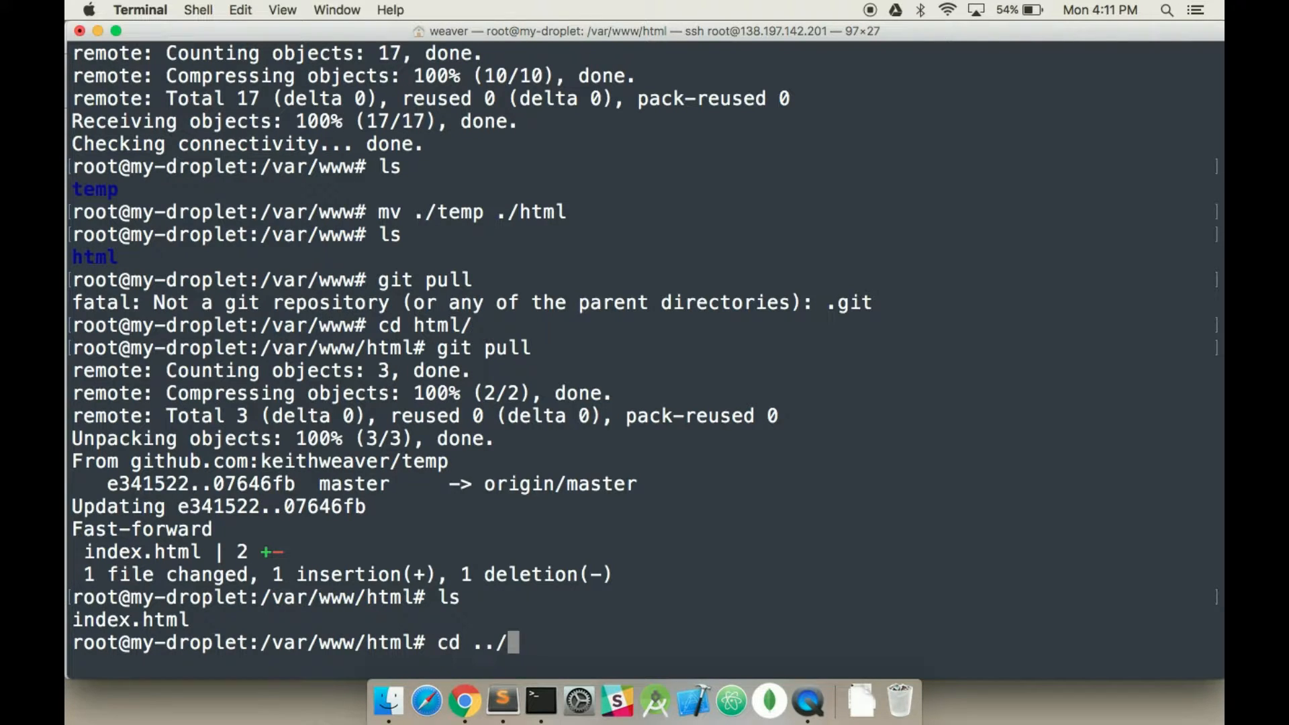
type("/e")
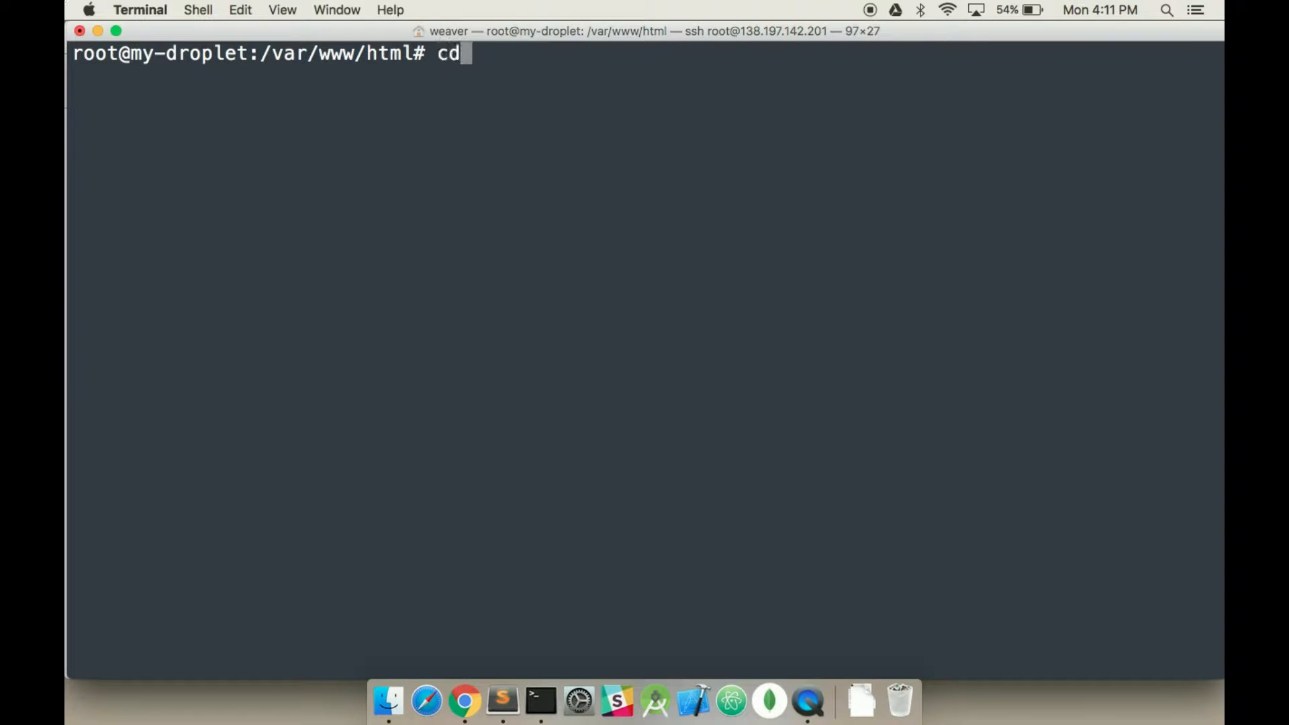
type("/etc/")
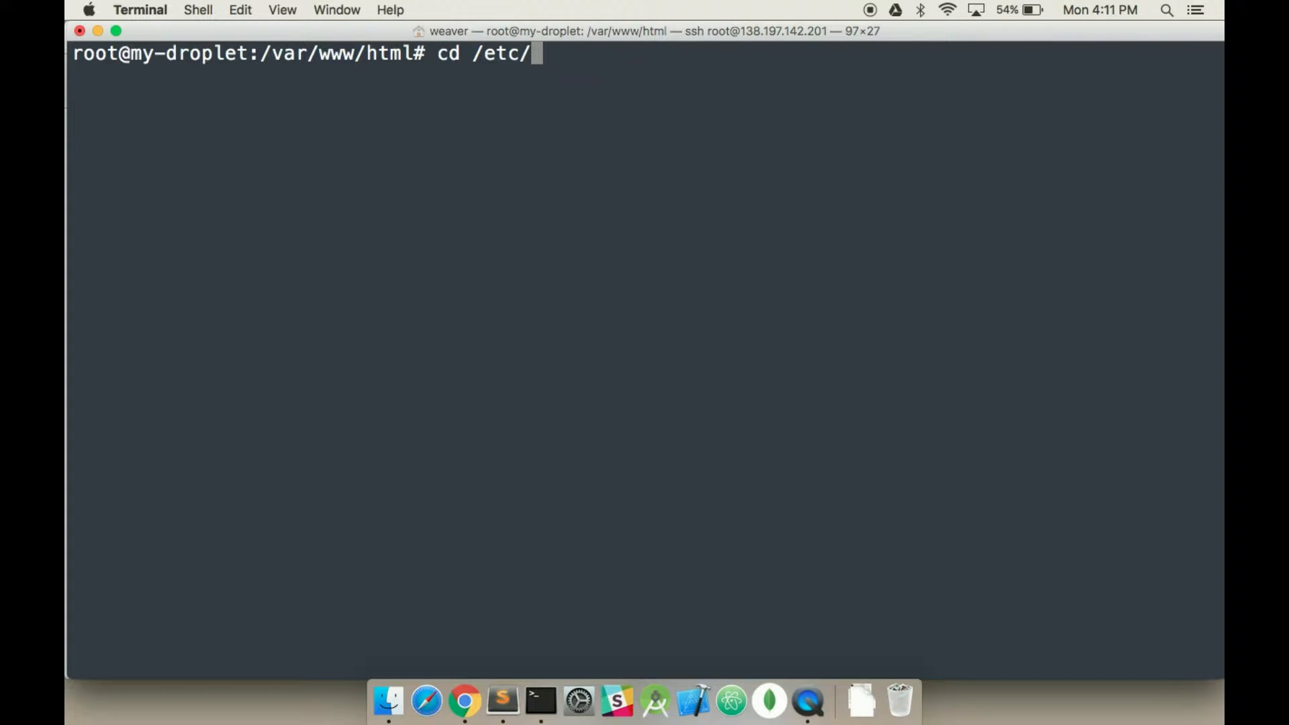
type("apach")
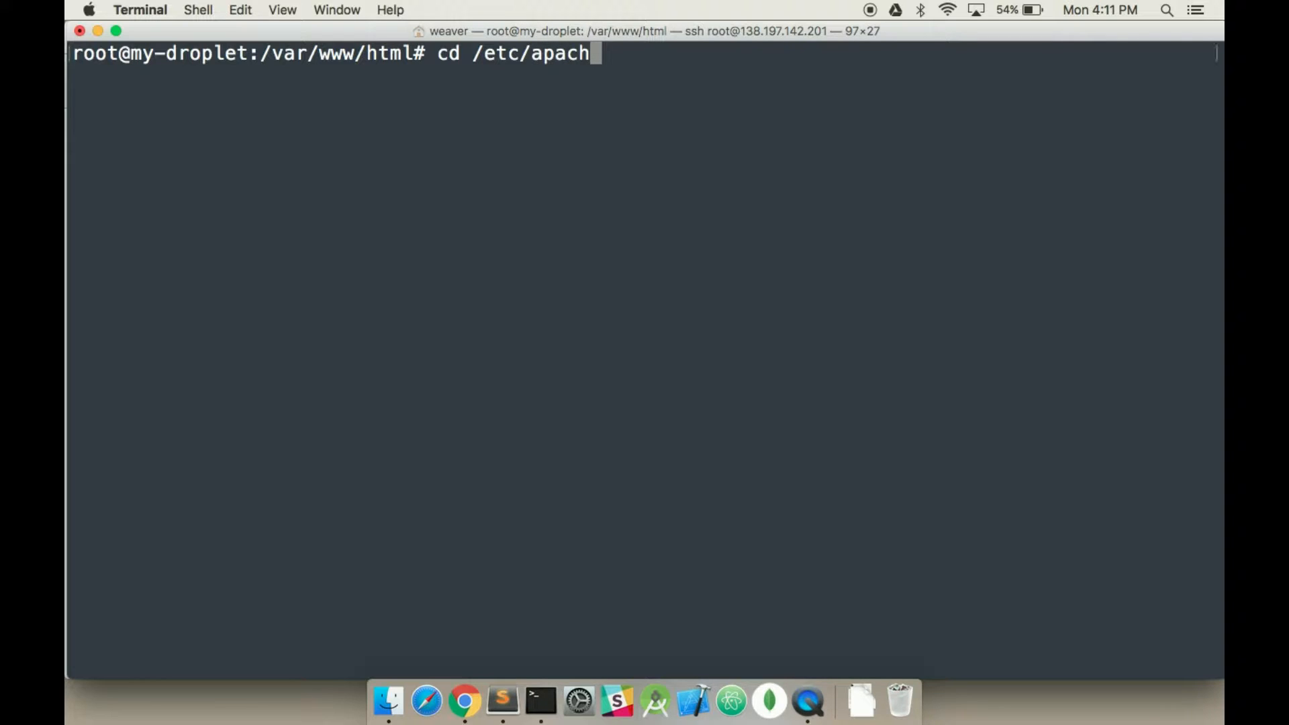
type("e2/sites-available/")
type("ls")
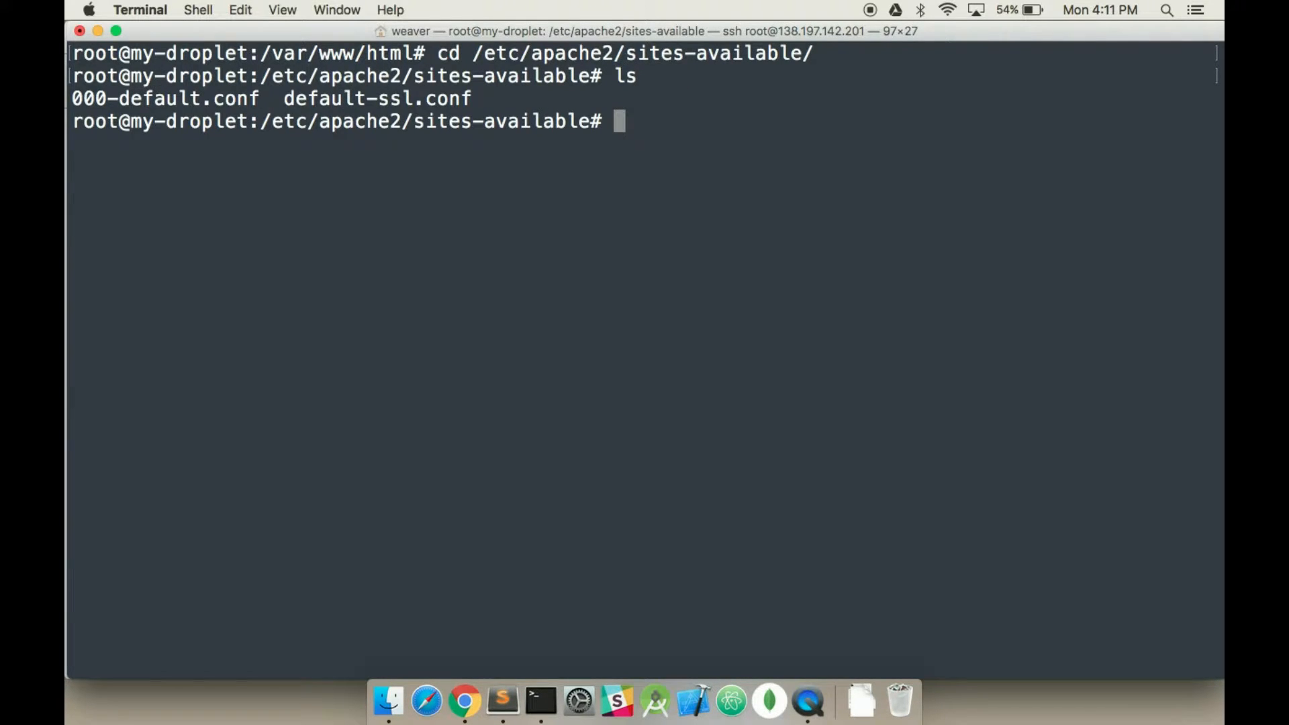
type("0")
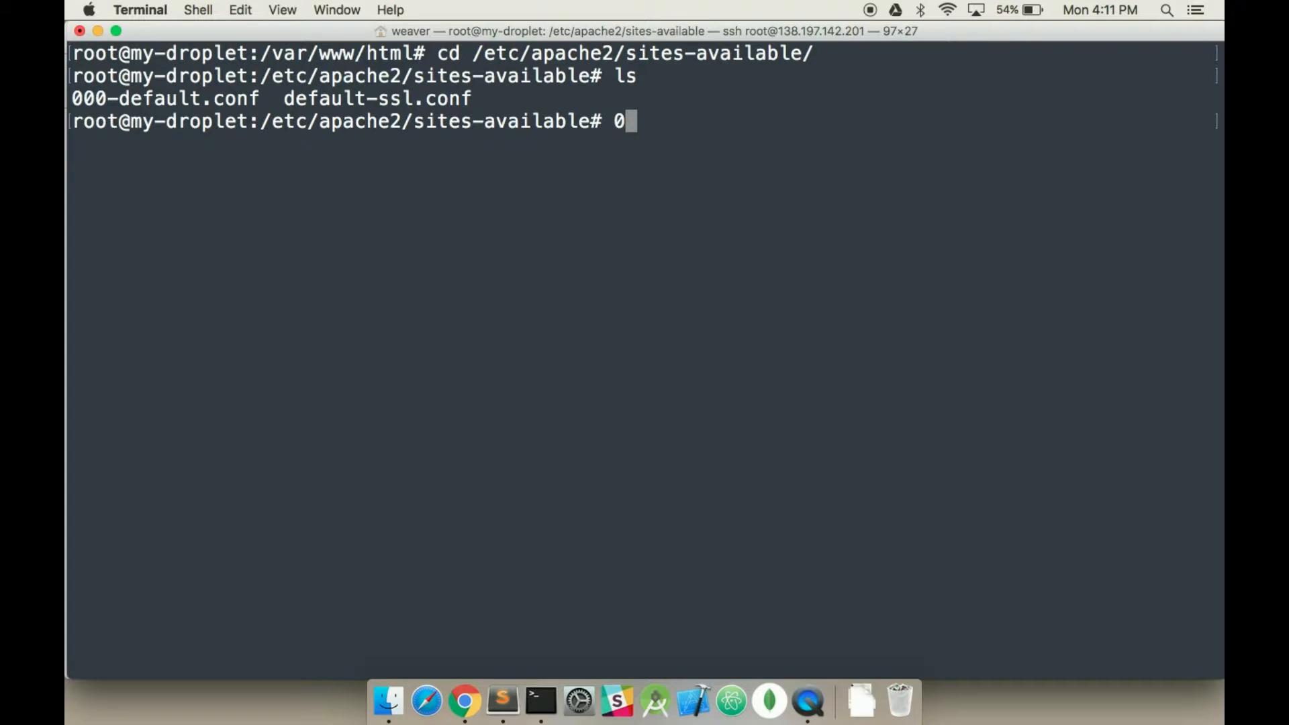
key("Backspace")
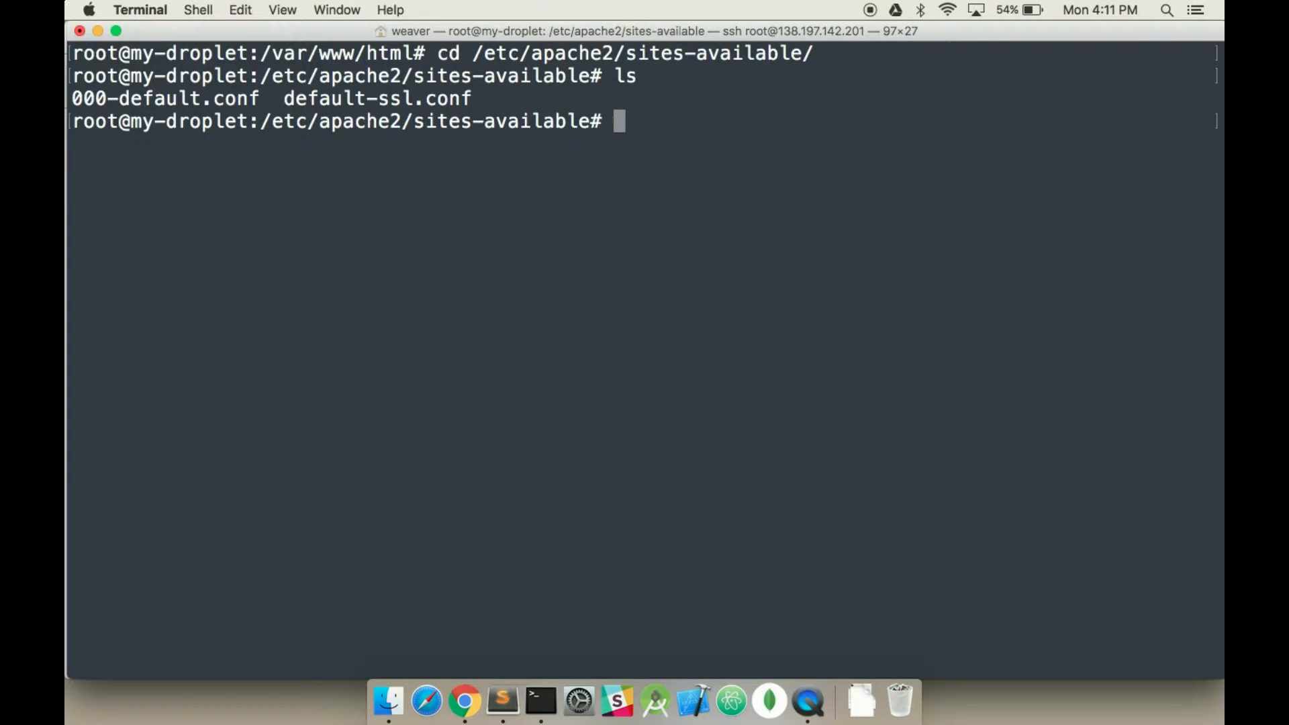
type("nano 000-default.conf")
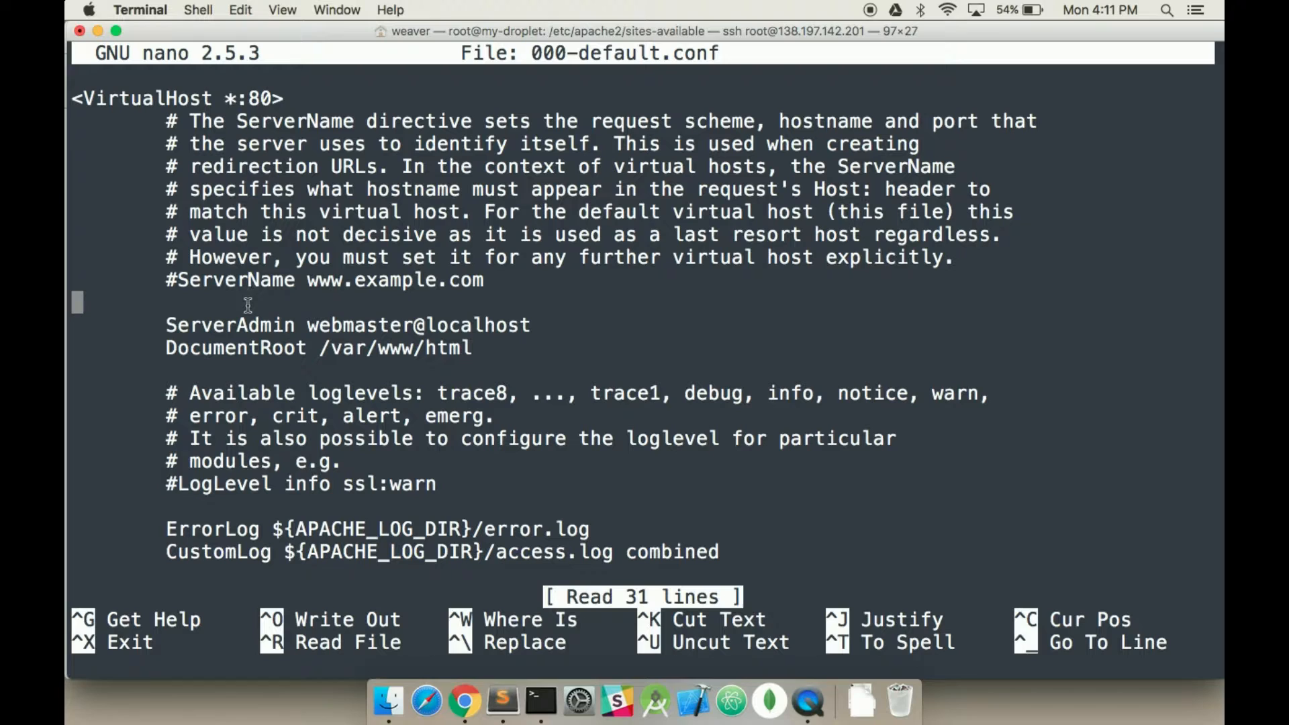
mouse_move(243, 329)
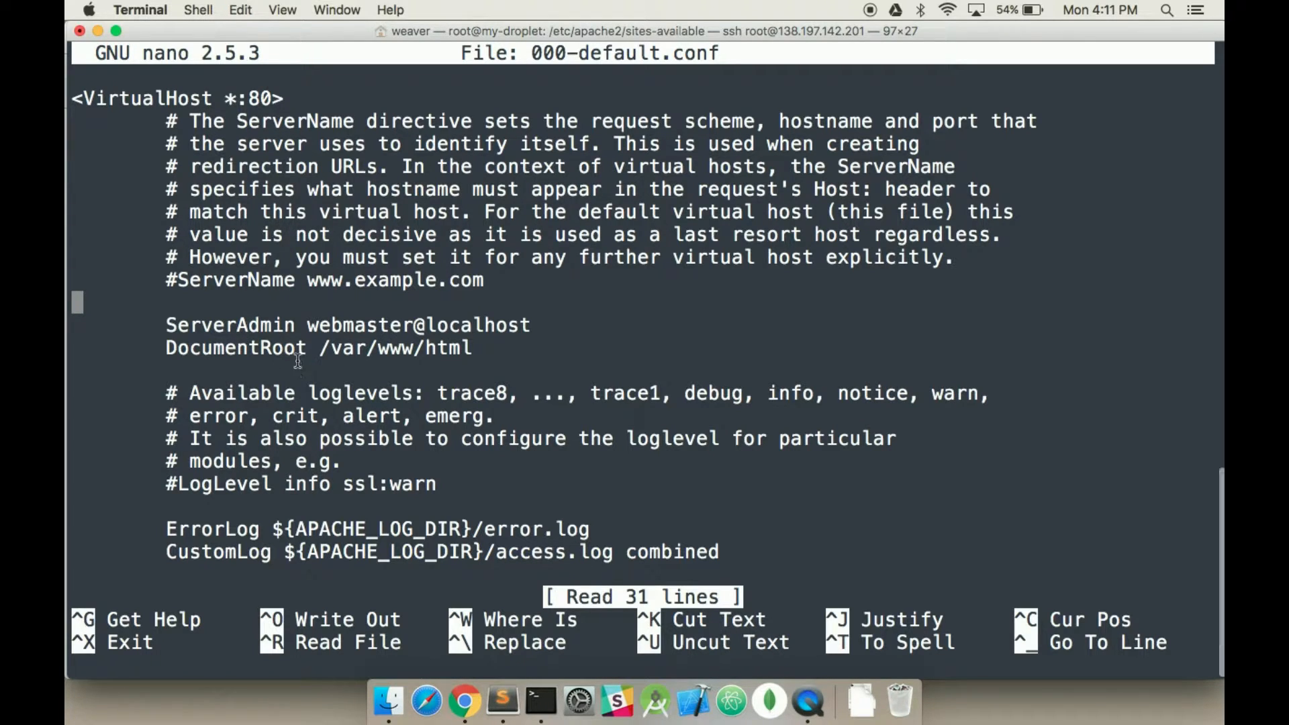
Add a ServerName wrkinggroup.com line to the port 80 VirtualHost block.
scroll("down", 3)
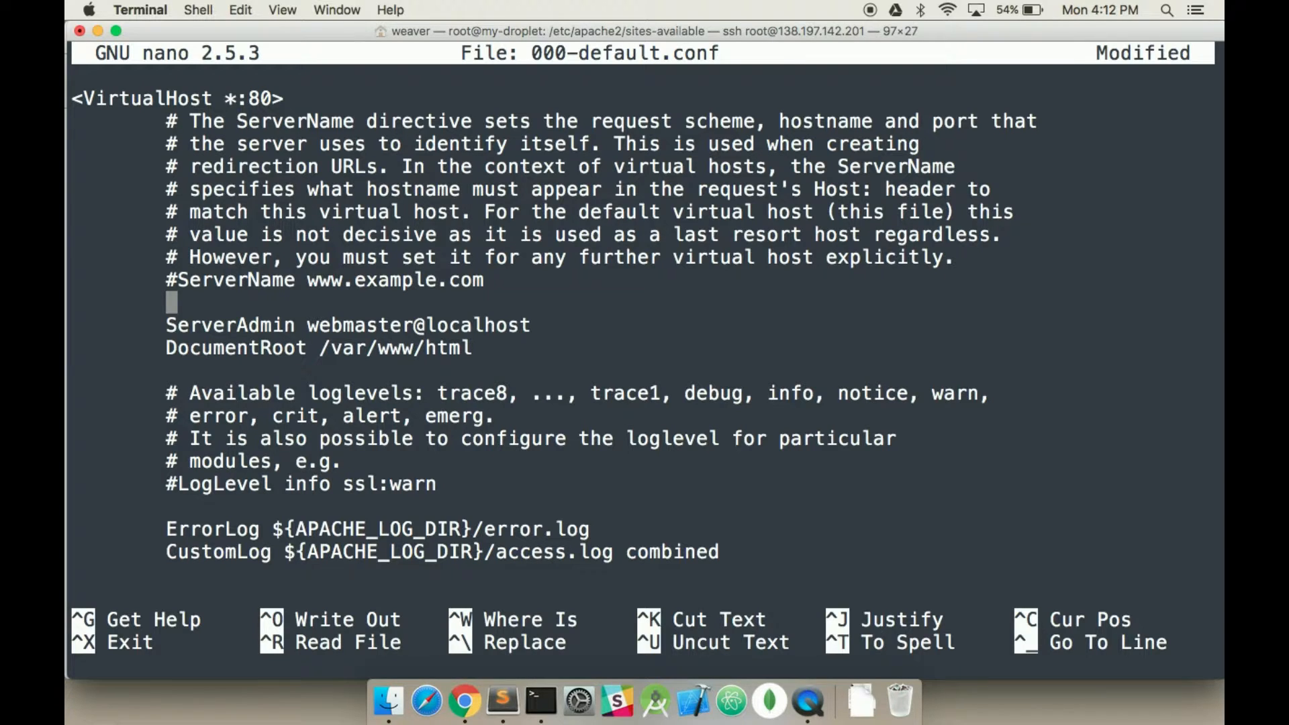
type("S")
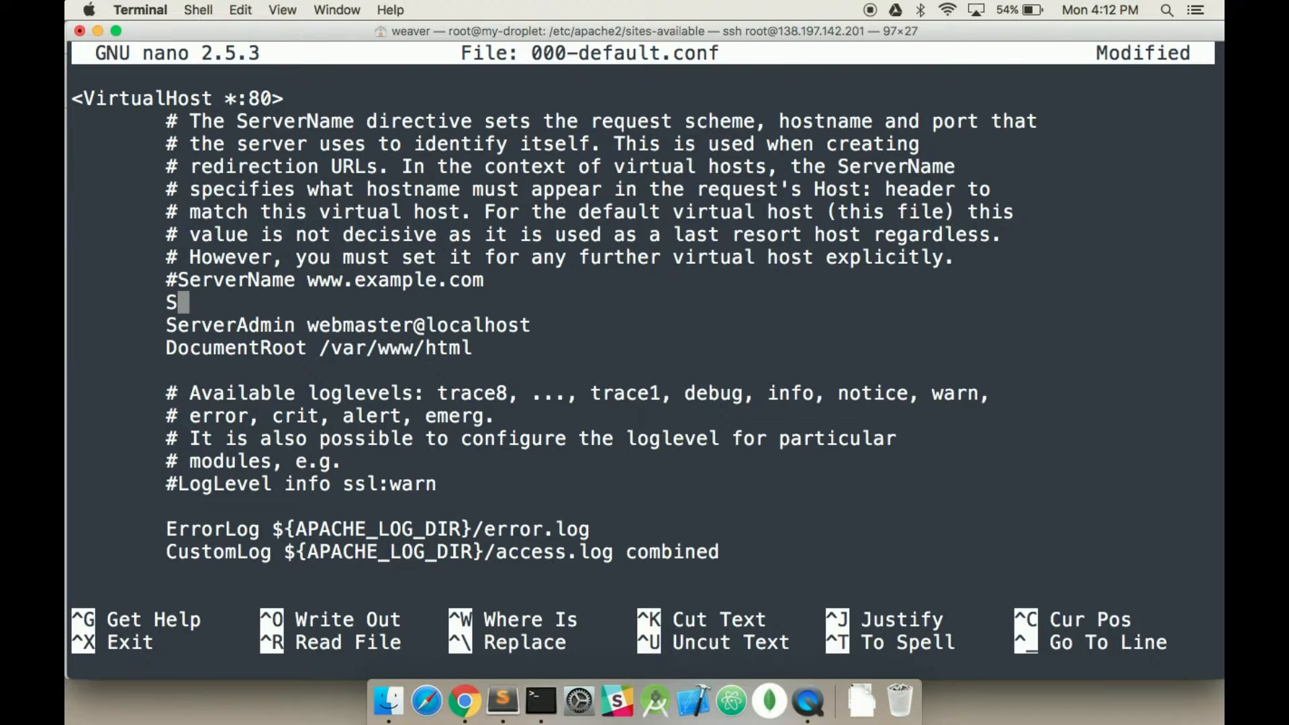
type("er")
left_click(347, 325)
type("#")
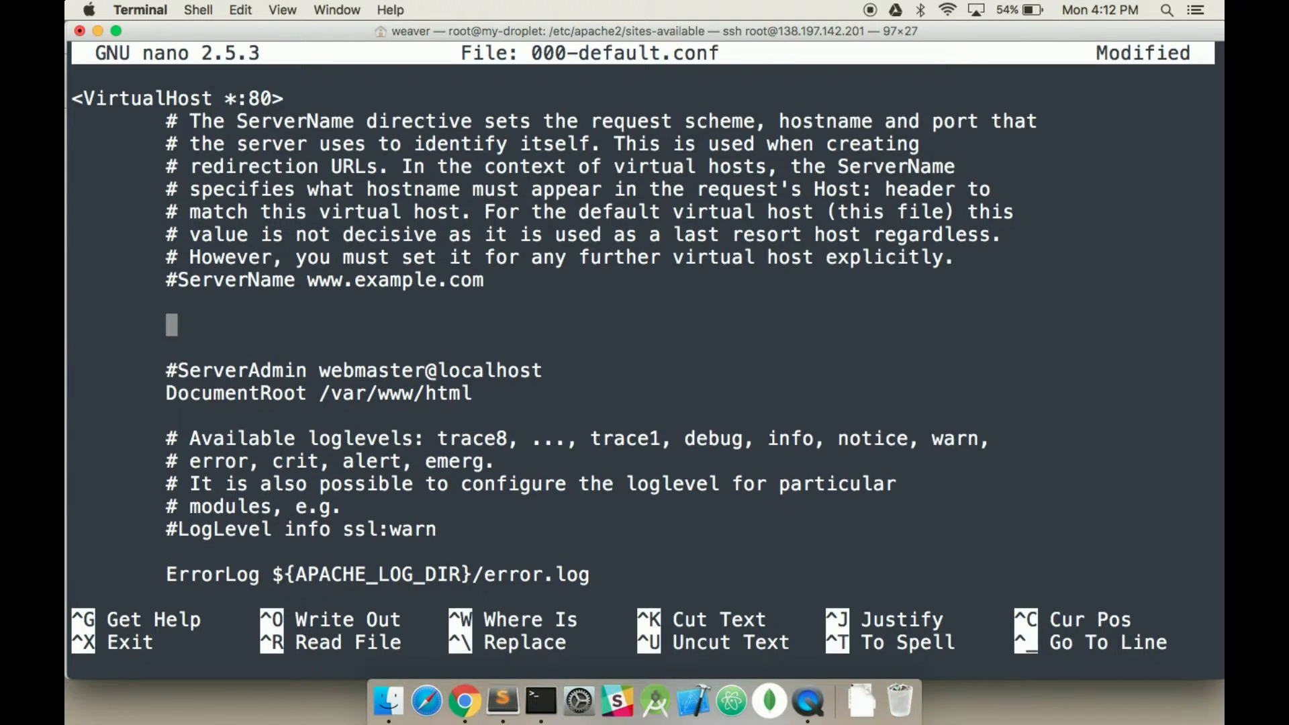
type("ServerName")
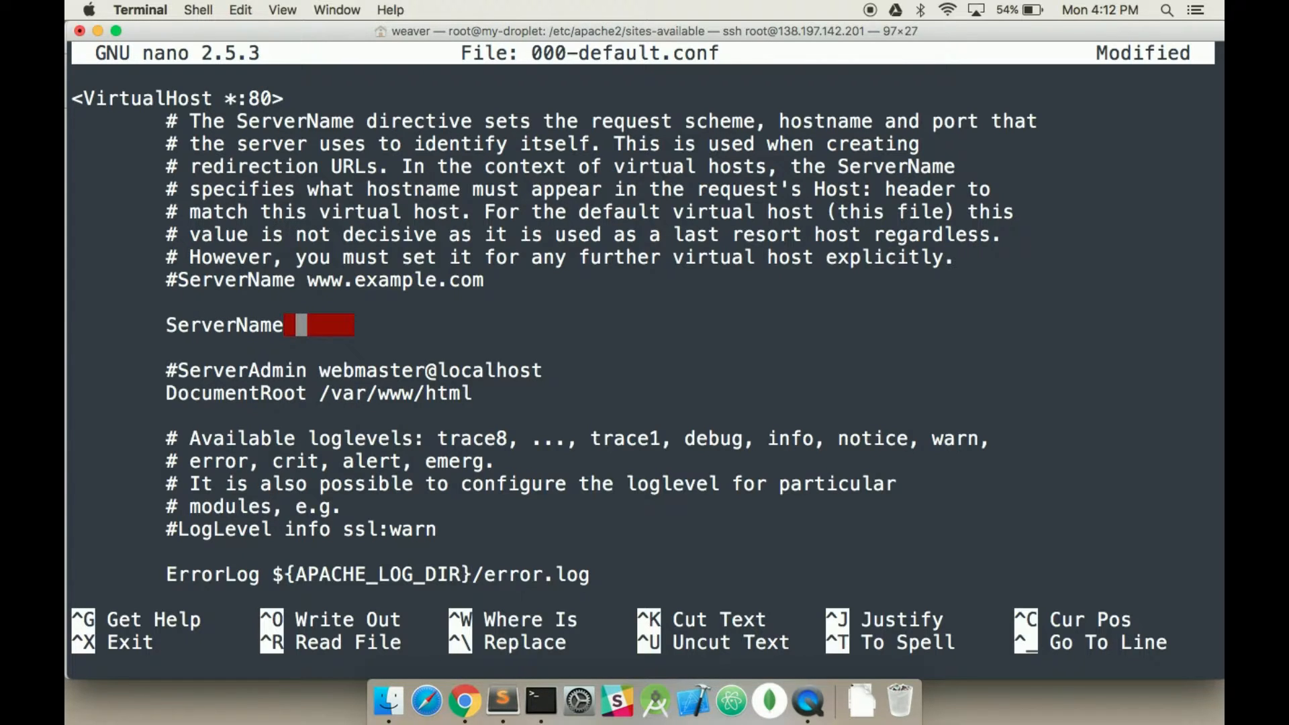
type("wrking")
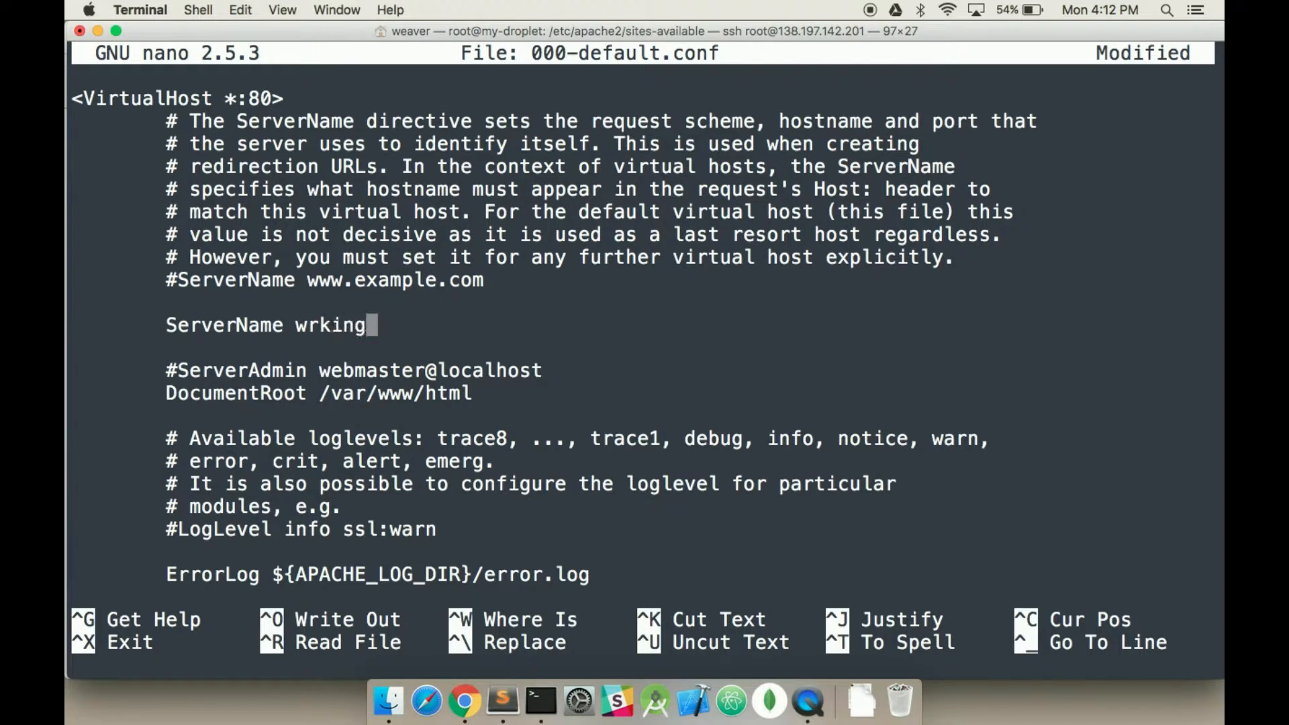
type("group.com")
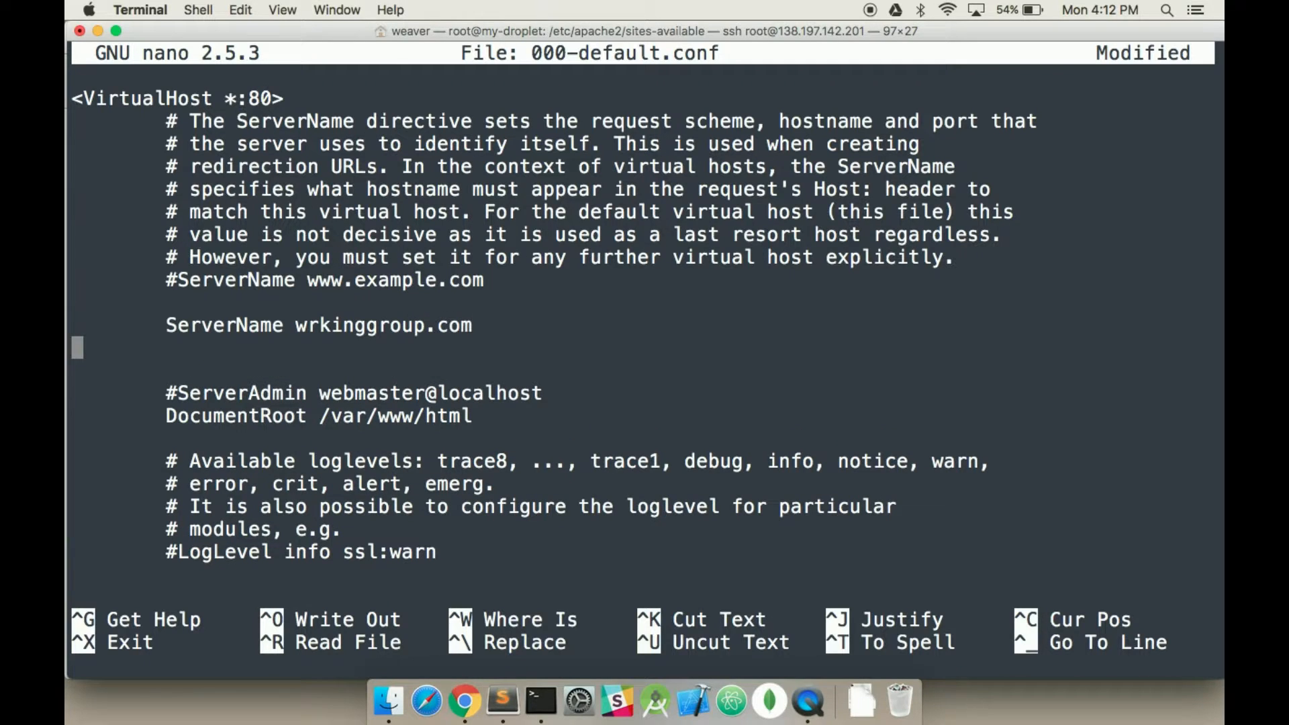
type("ServerAlie")
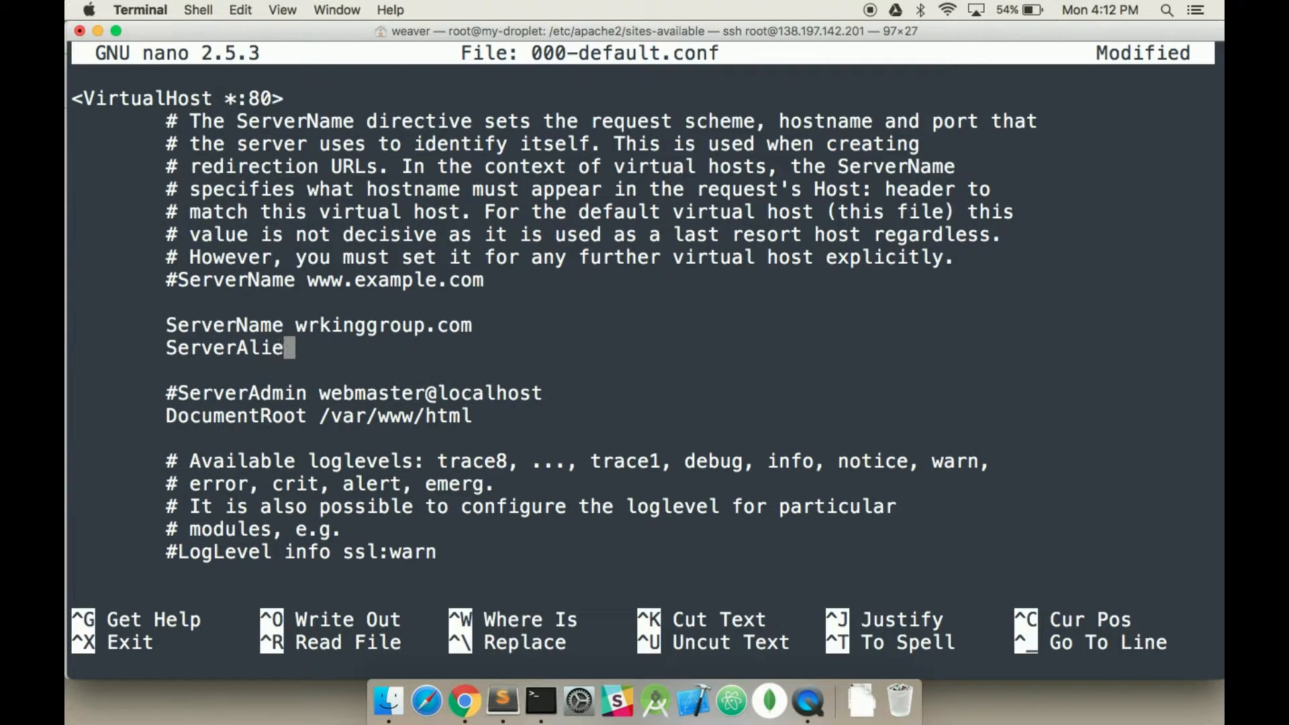
type("s www")
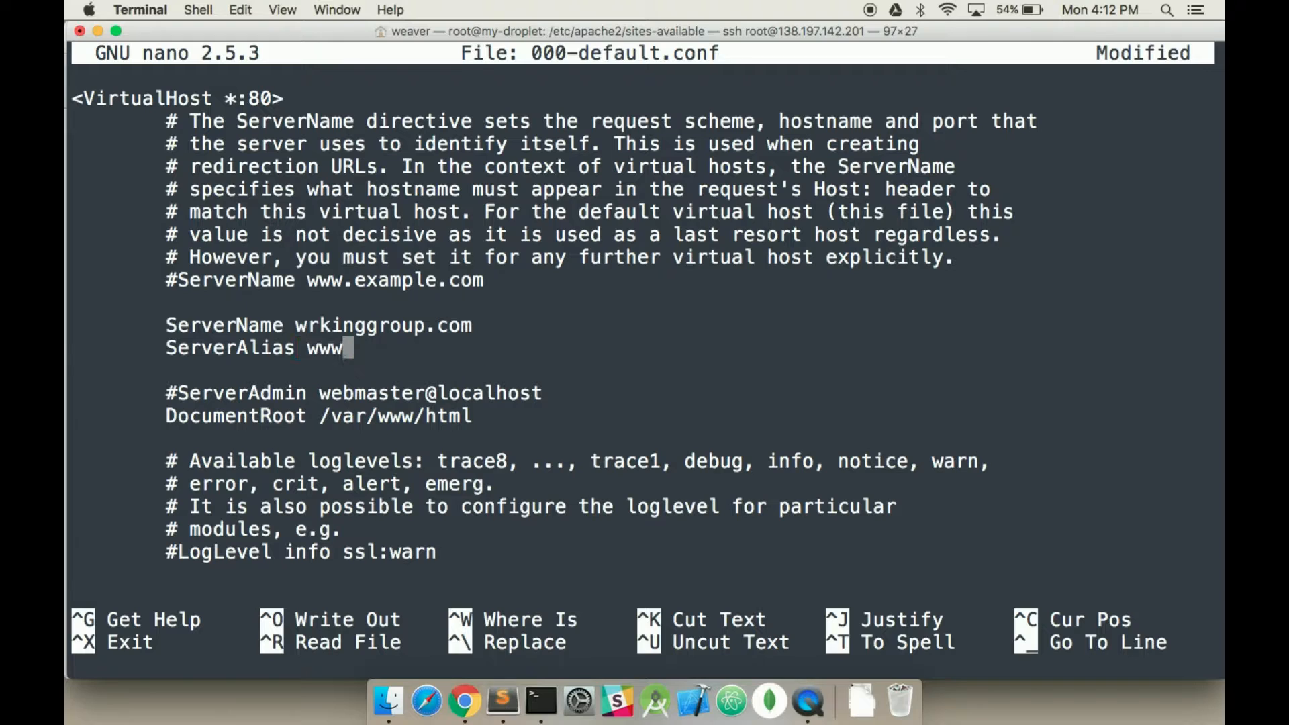
type(".wrkinggrou")
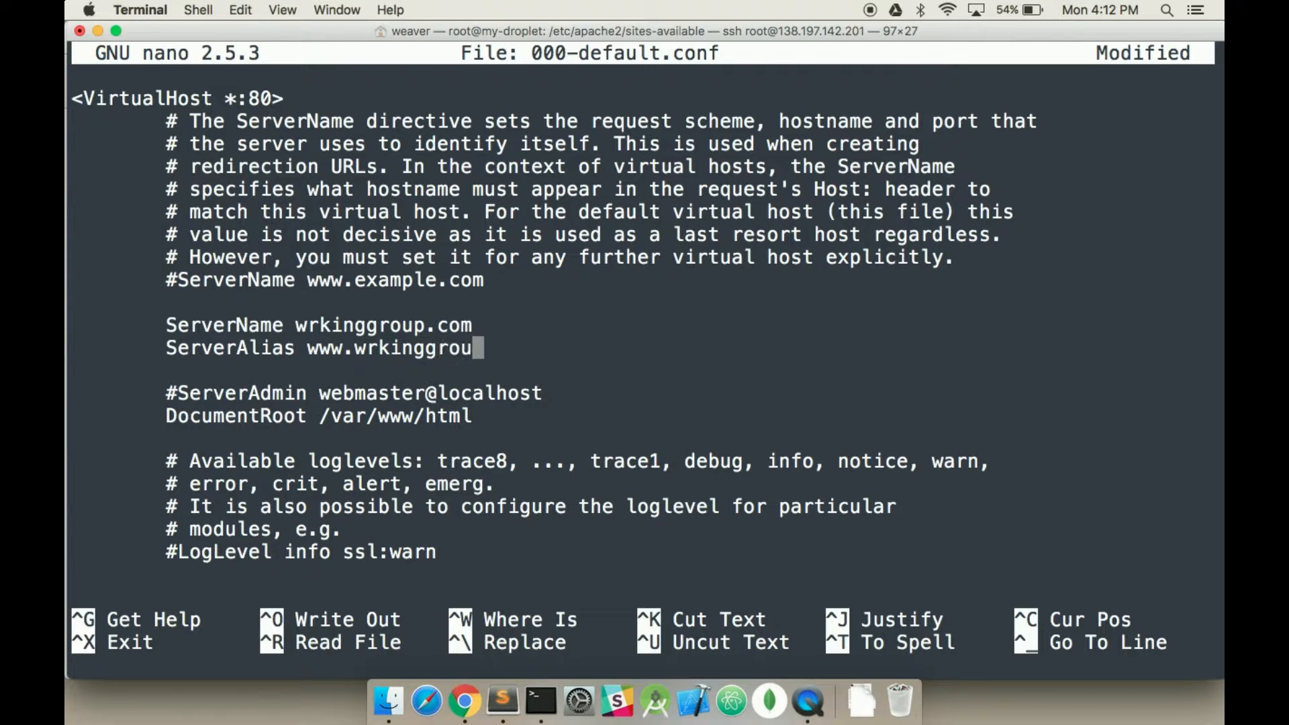
type("p.com")
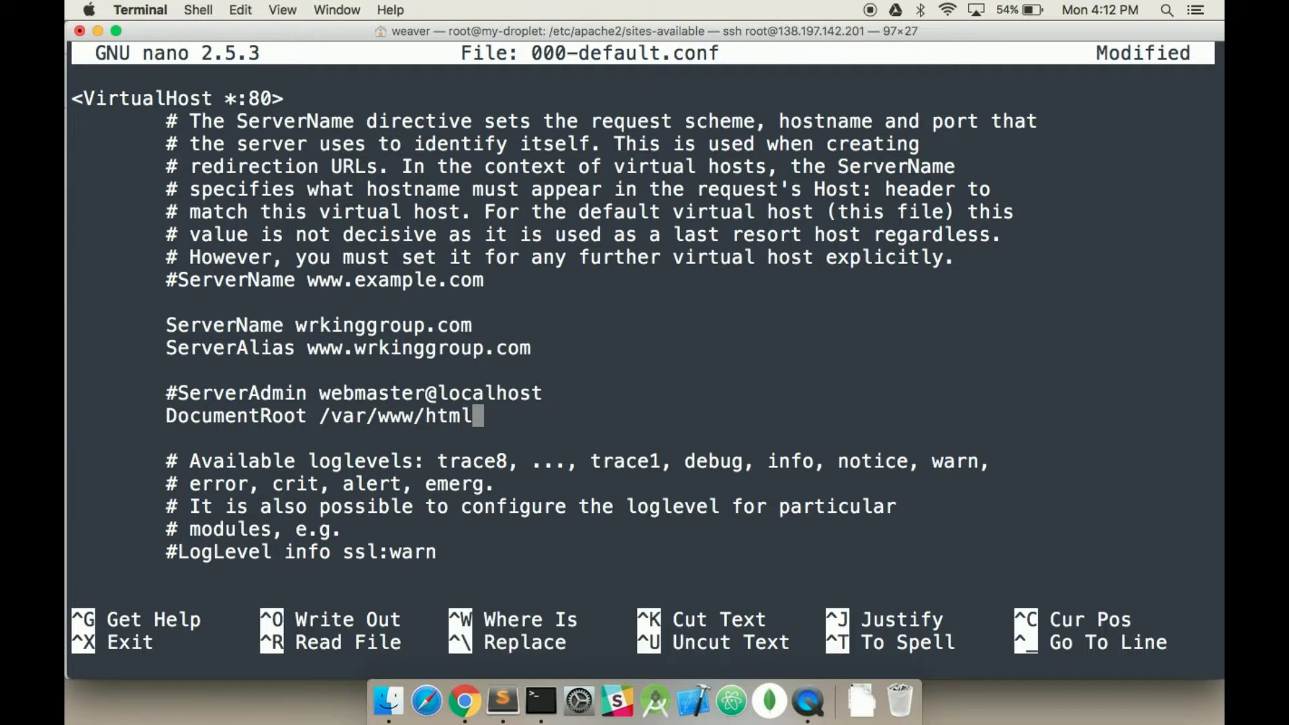
scroll("down", 3)
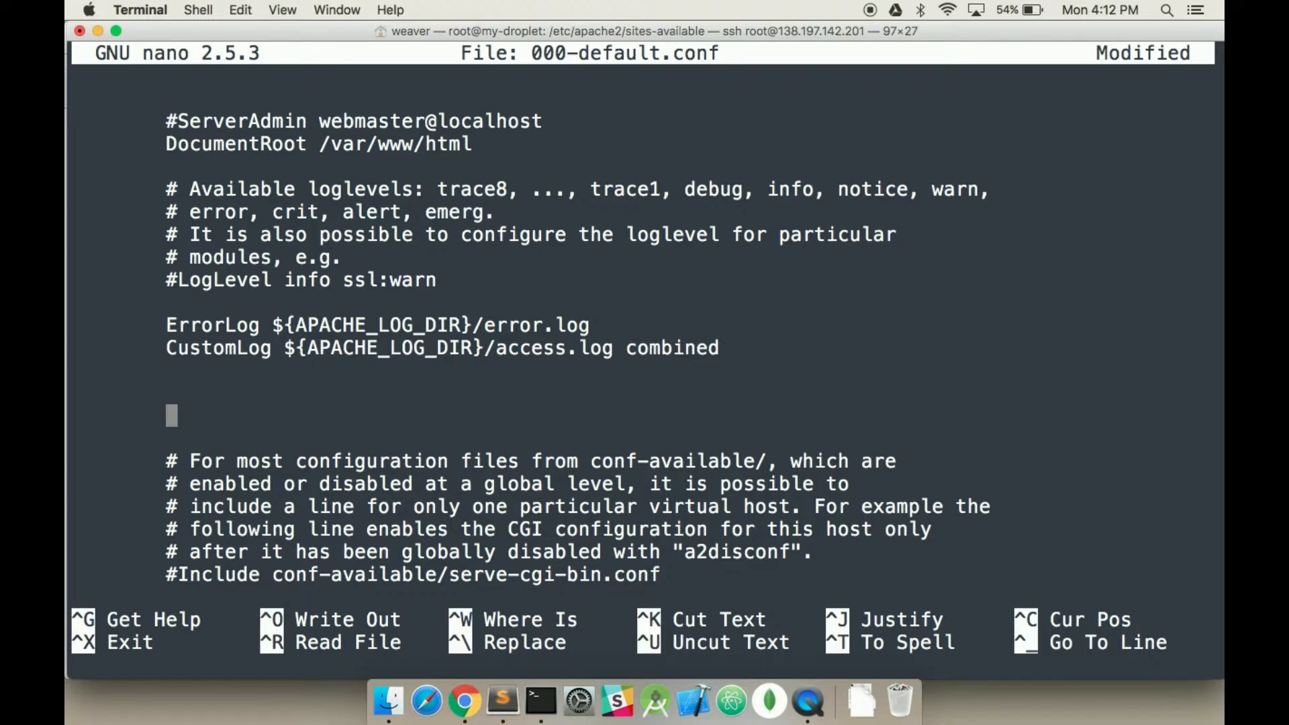
key("ctrl+o")
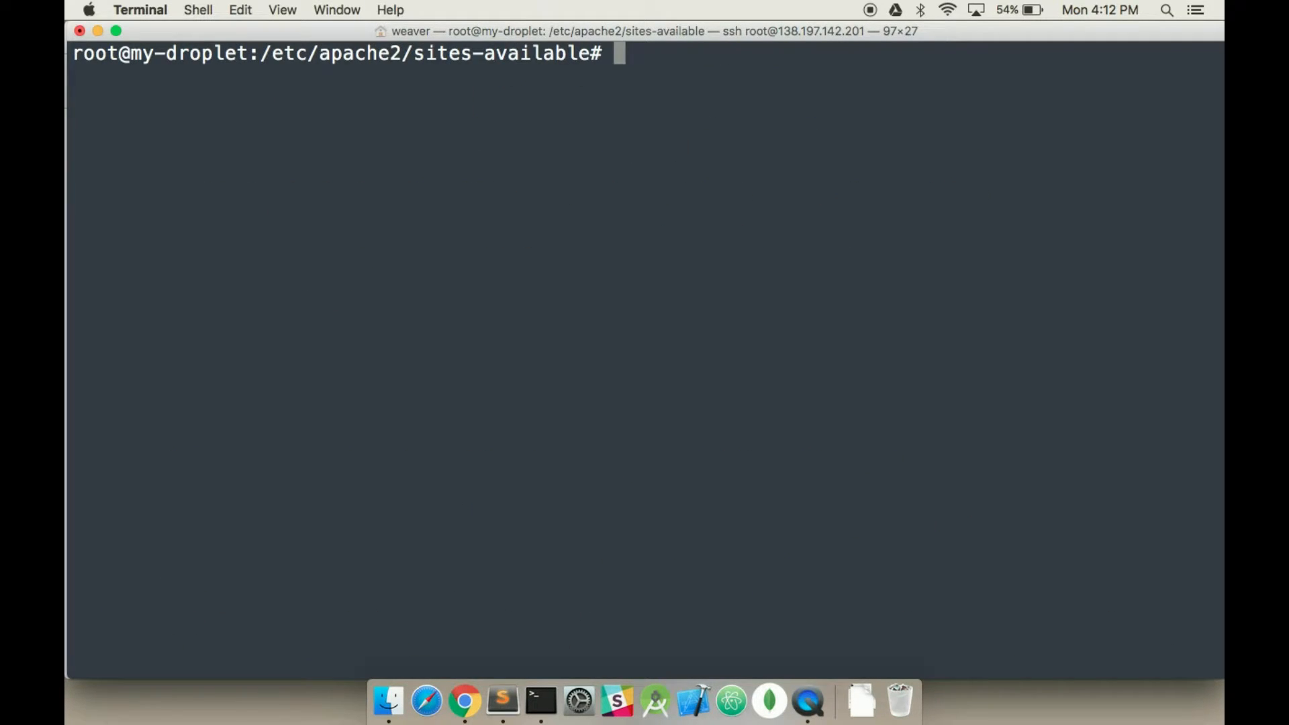
Run 'service apache2 restart' on the droplet and switch to Chrome to test the site.
type("ls")
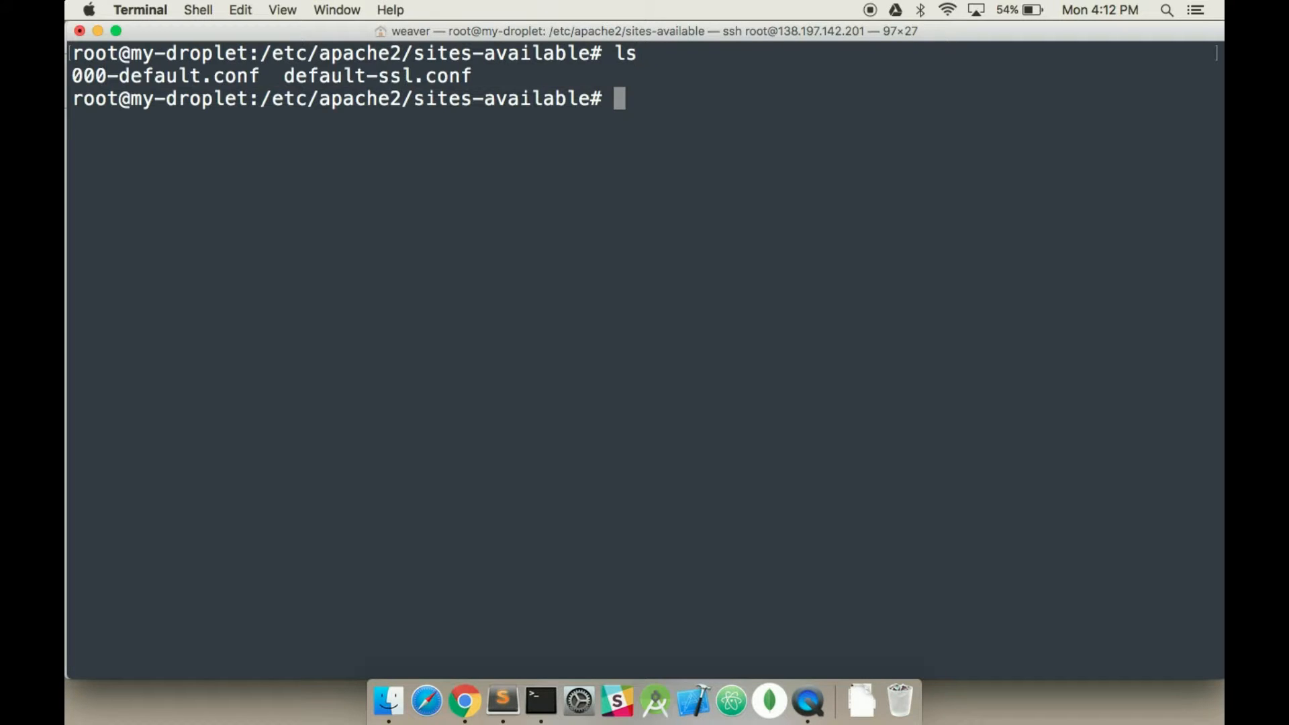
type("ser")
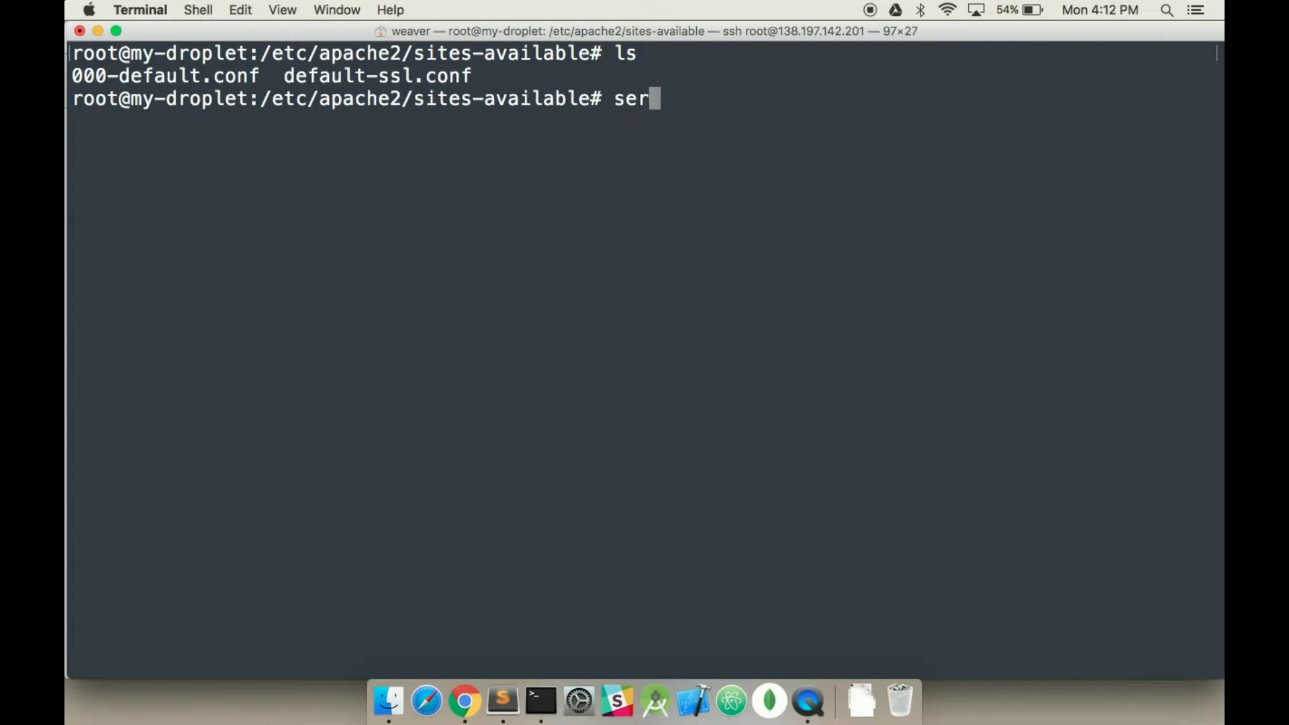
type("vice")
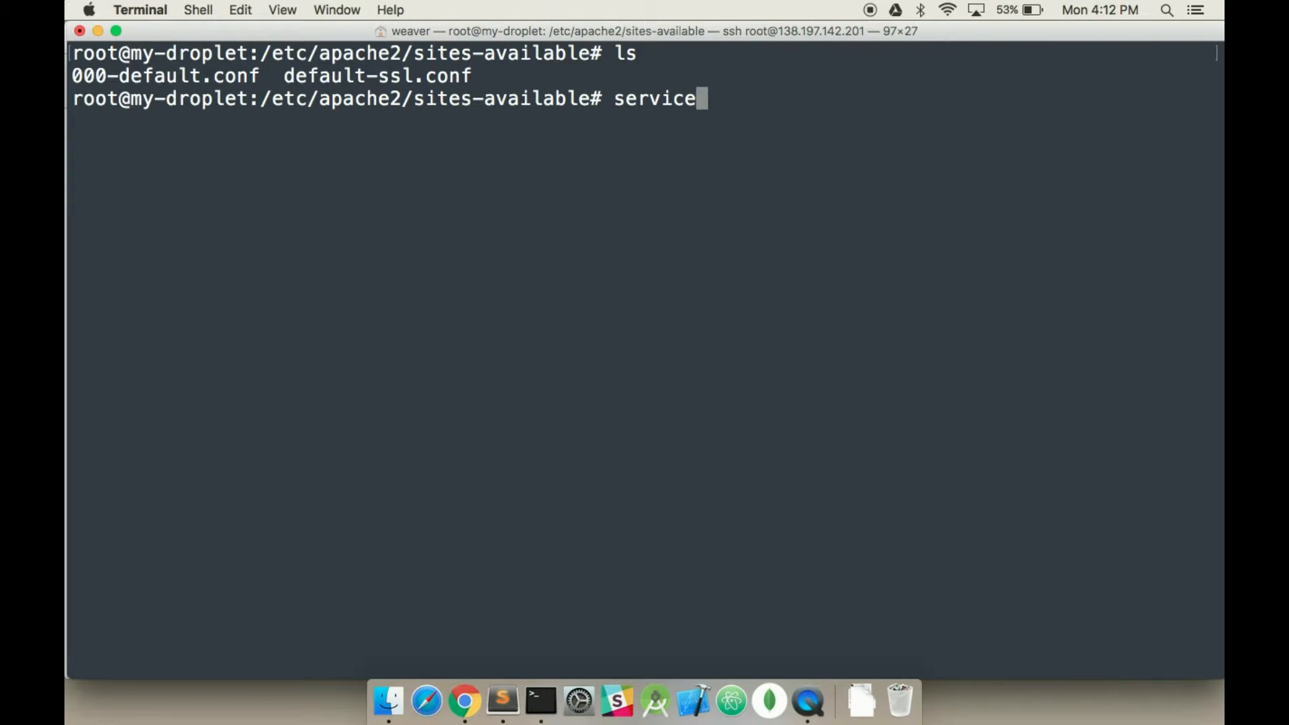
type("ap")
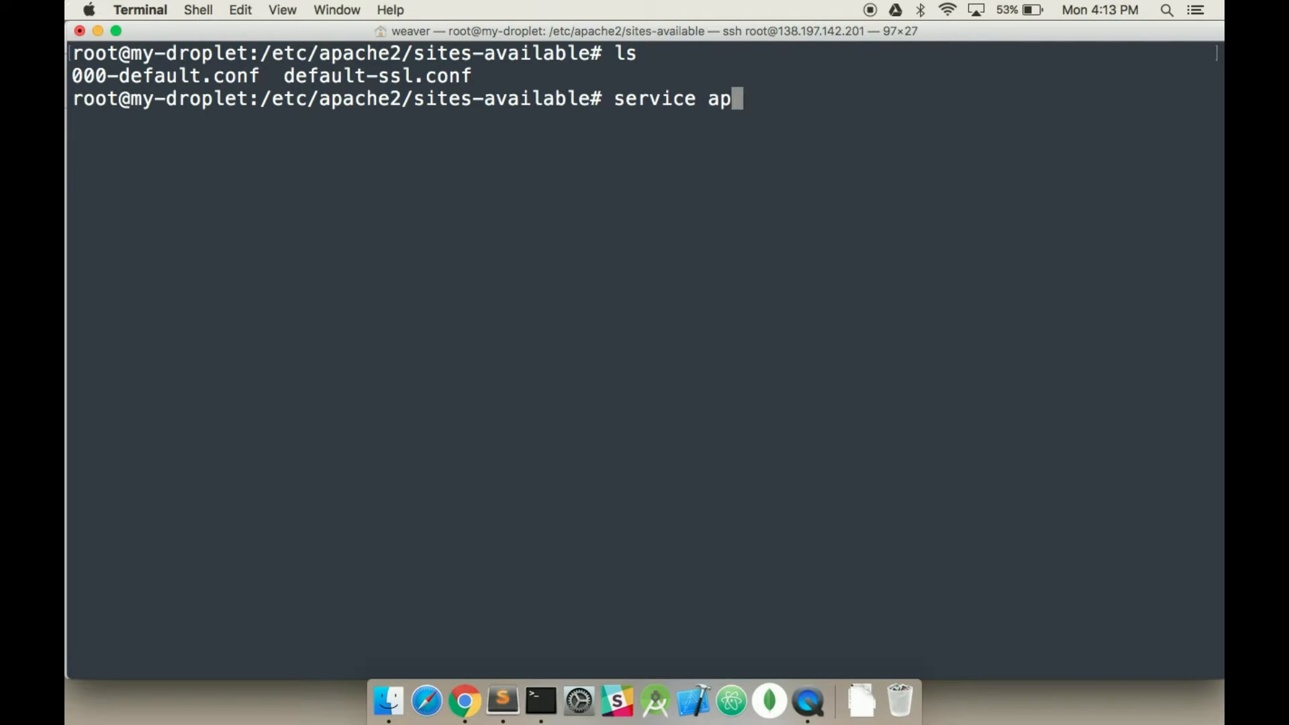
type("ache2 s")
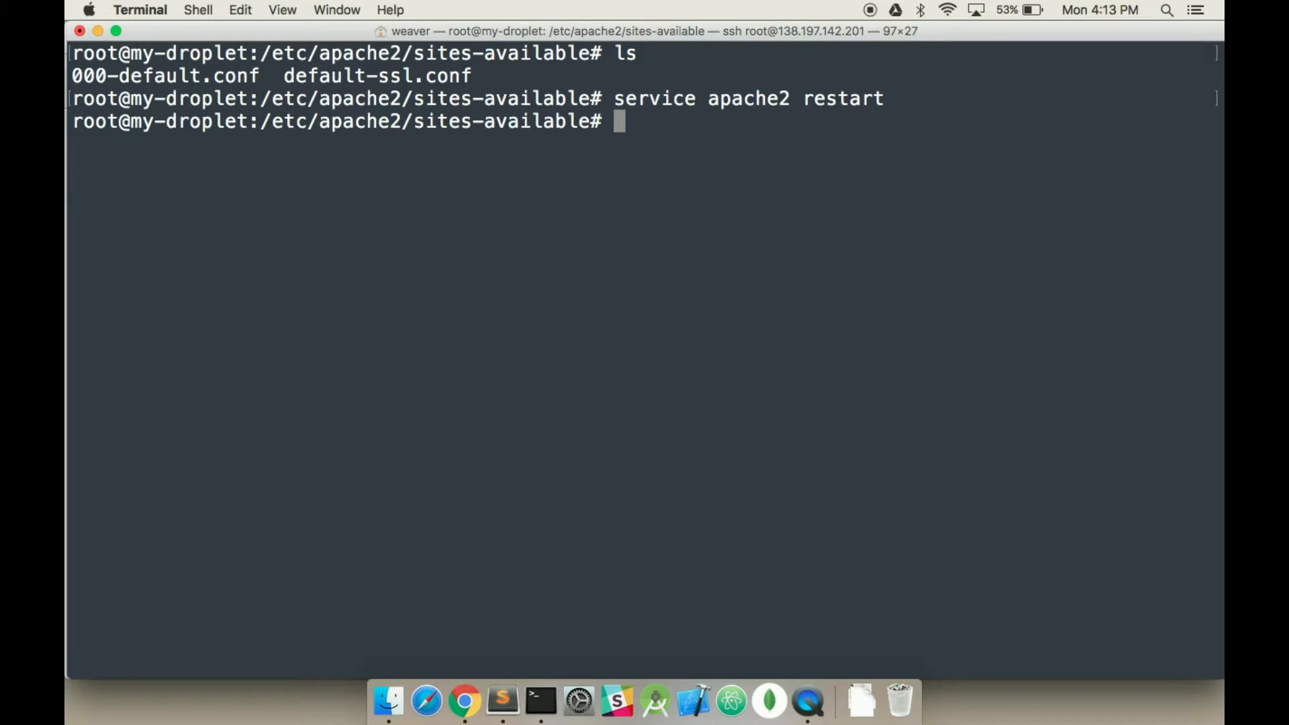
left_click(465, 701)
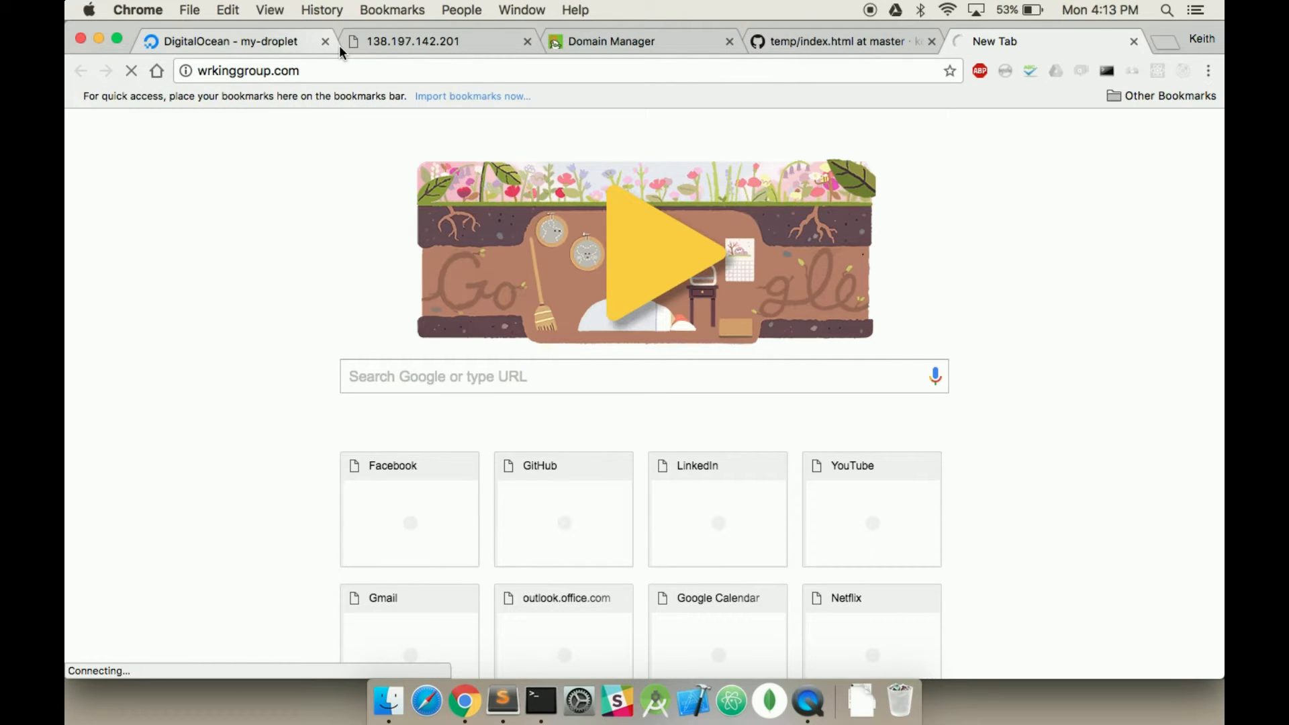
mouse_move(431, 42)
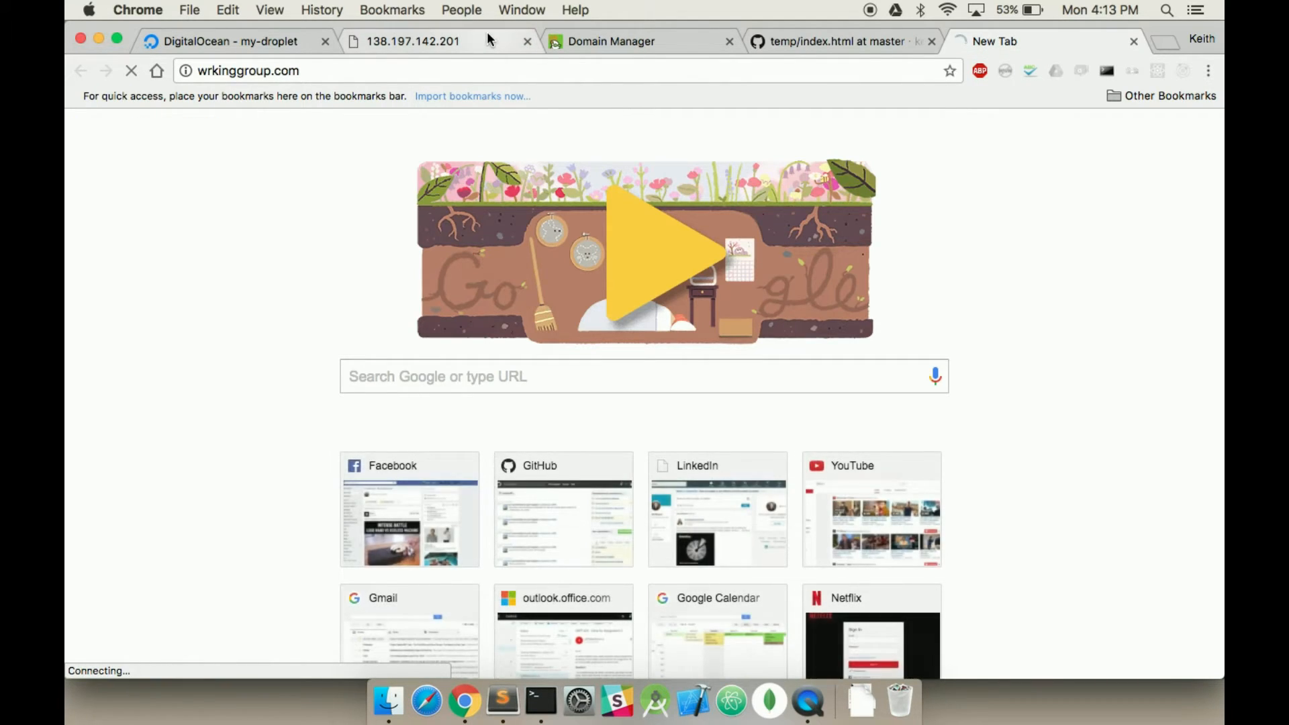
Load wrkinggroup.com in Chrome and retry after the timeout, ending with a refused connection.
left_click(412, 42)
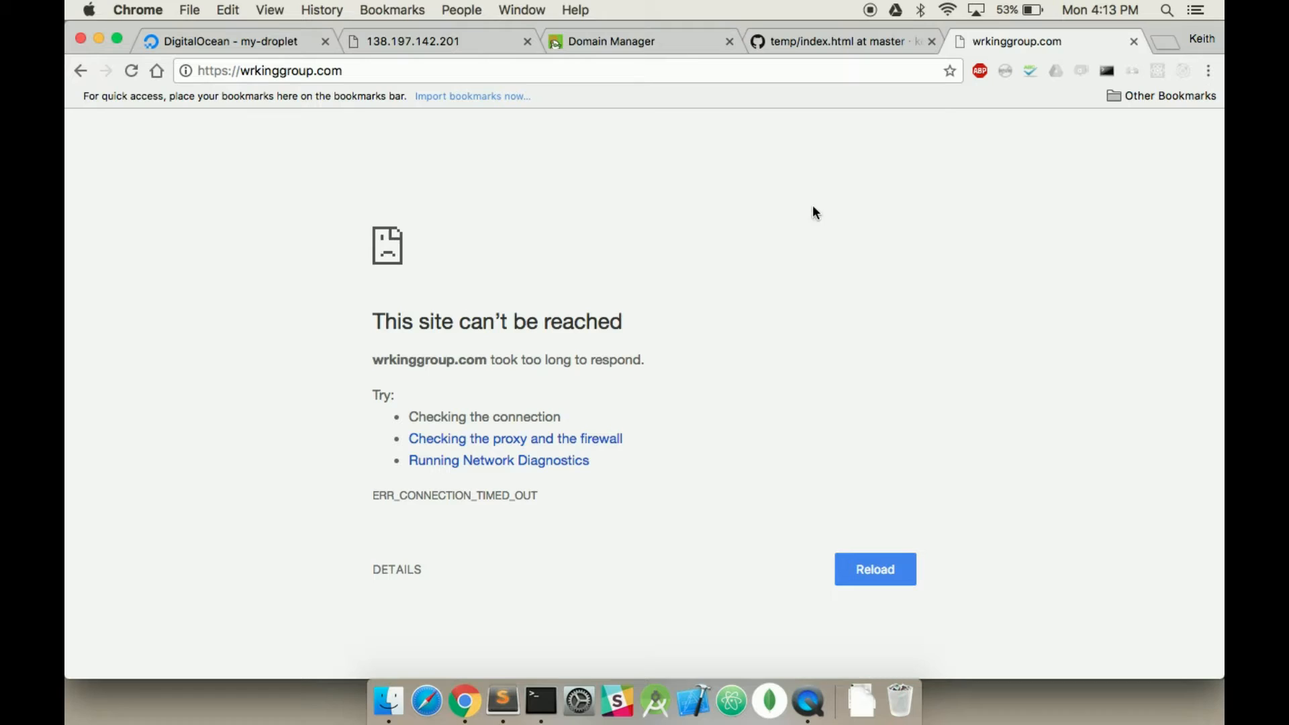
mouse_move(863, 8)
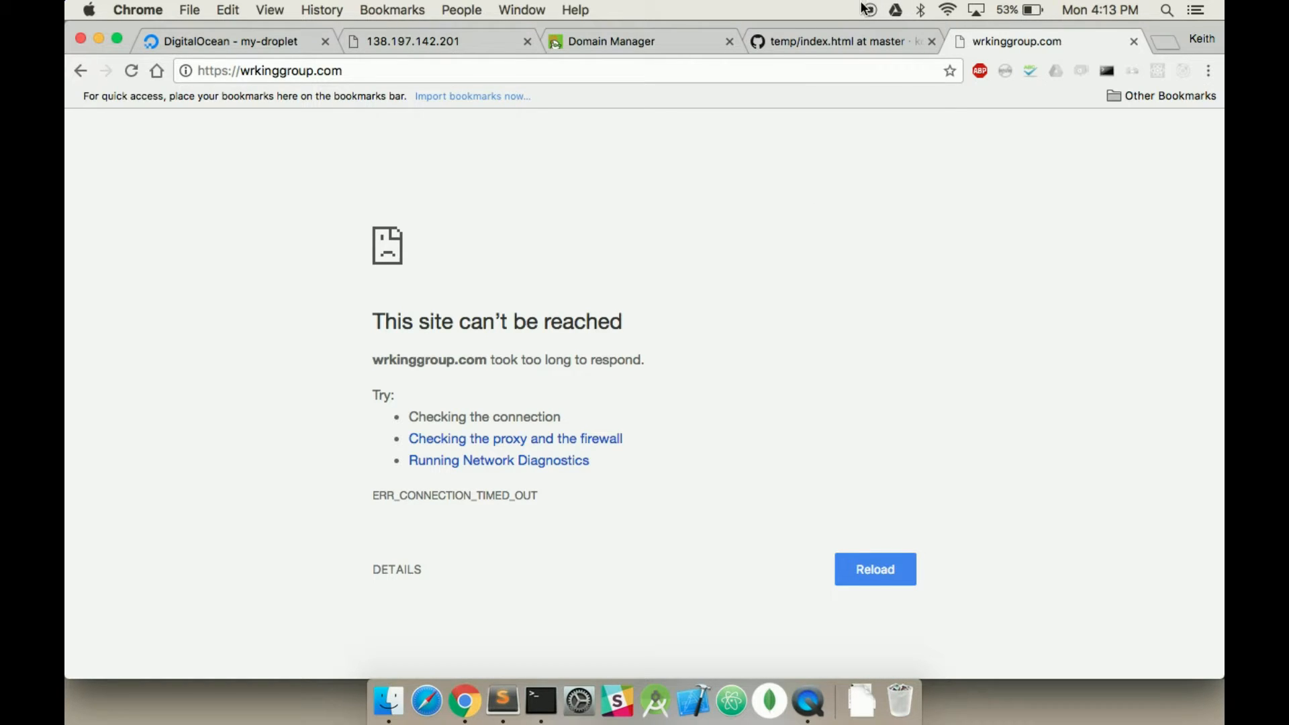
mouse_move(865, 8)
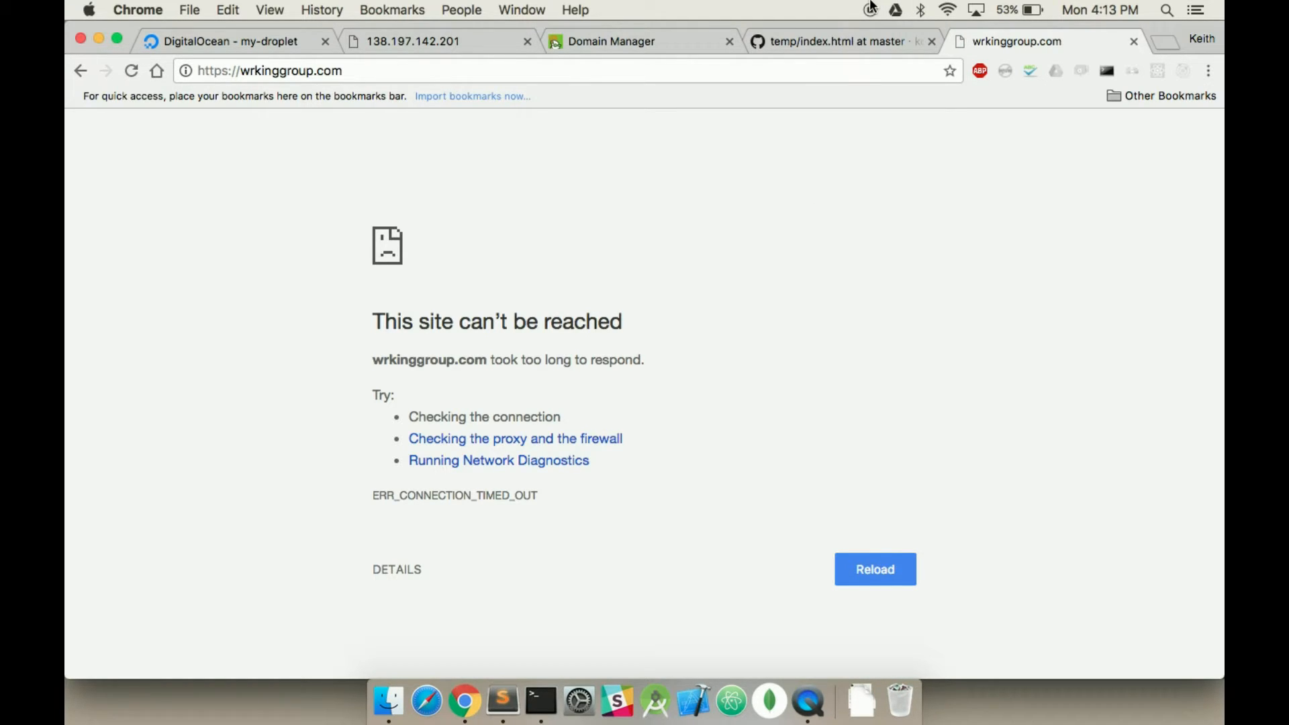
left_click(874, 569)
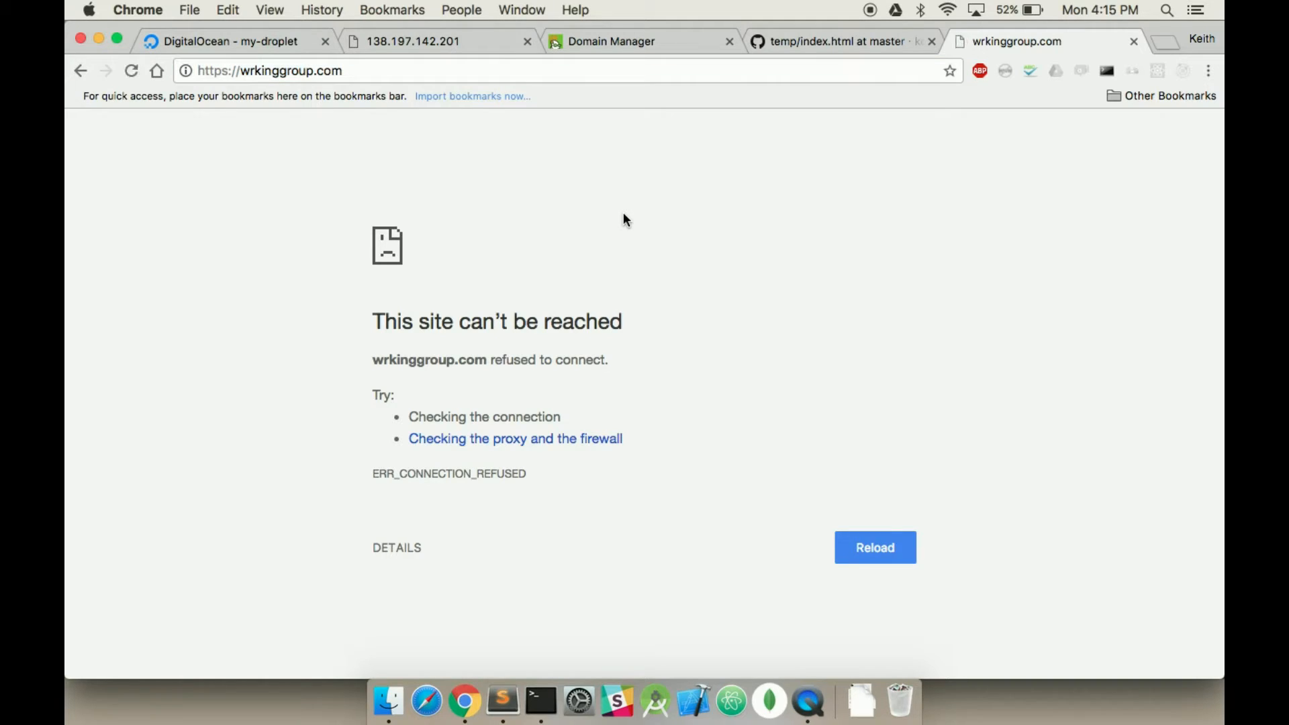
left_click(270, 70)
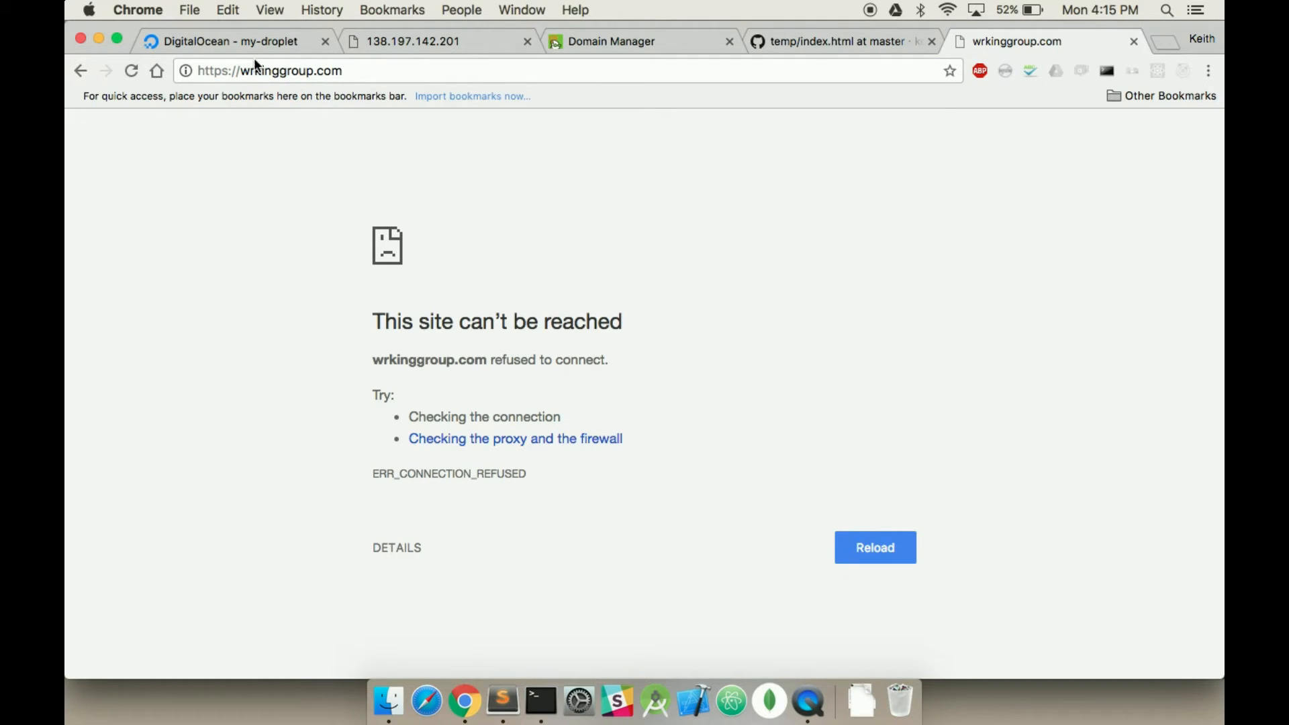
mouse_move(314, 156)
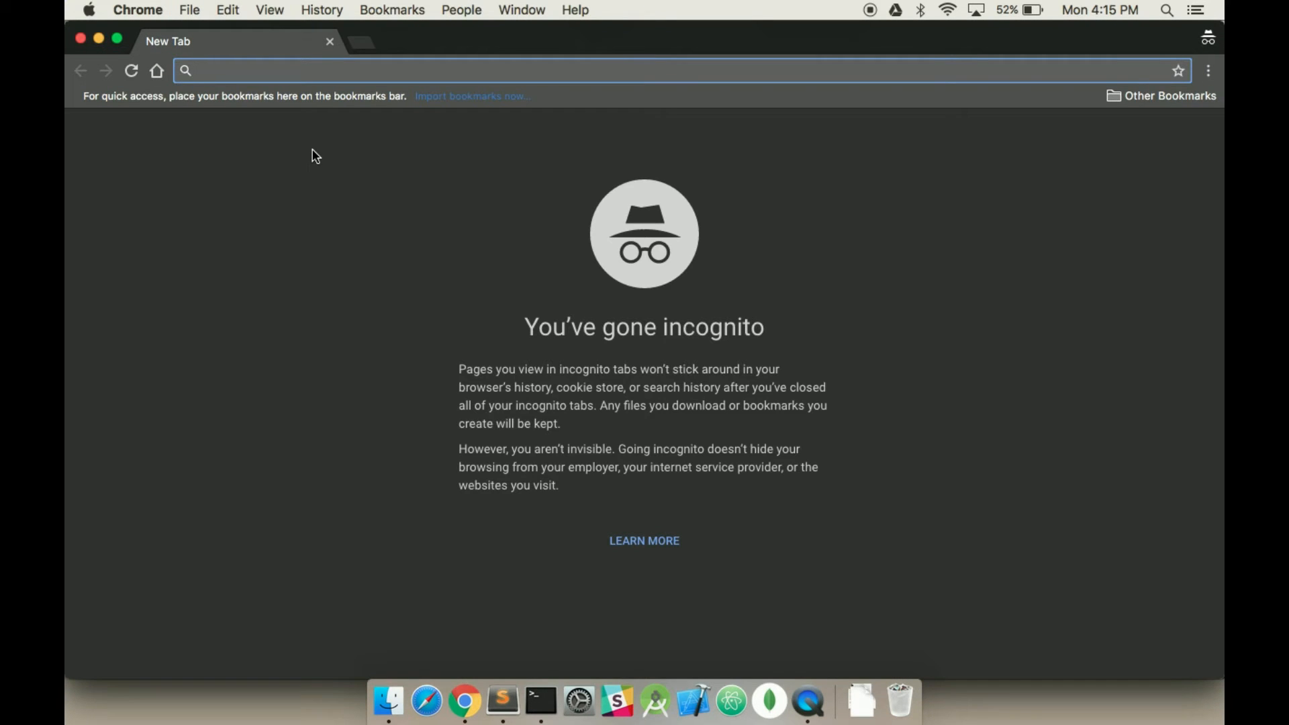
type("http://wrkinggroup.com/")
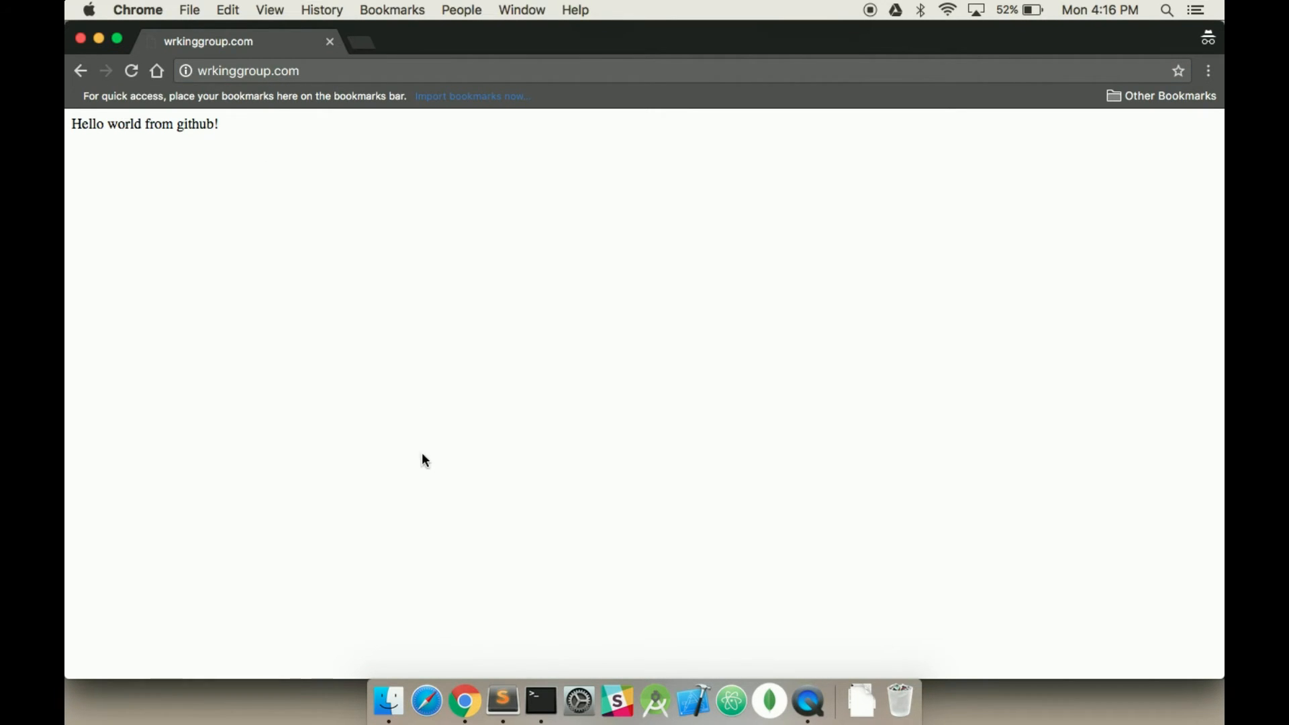
mouse_move(464, 701)
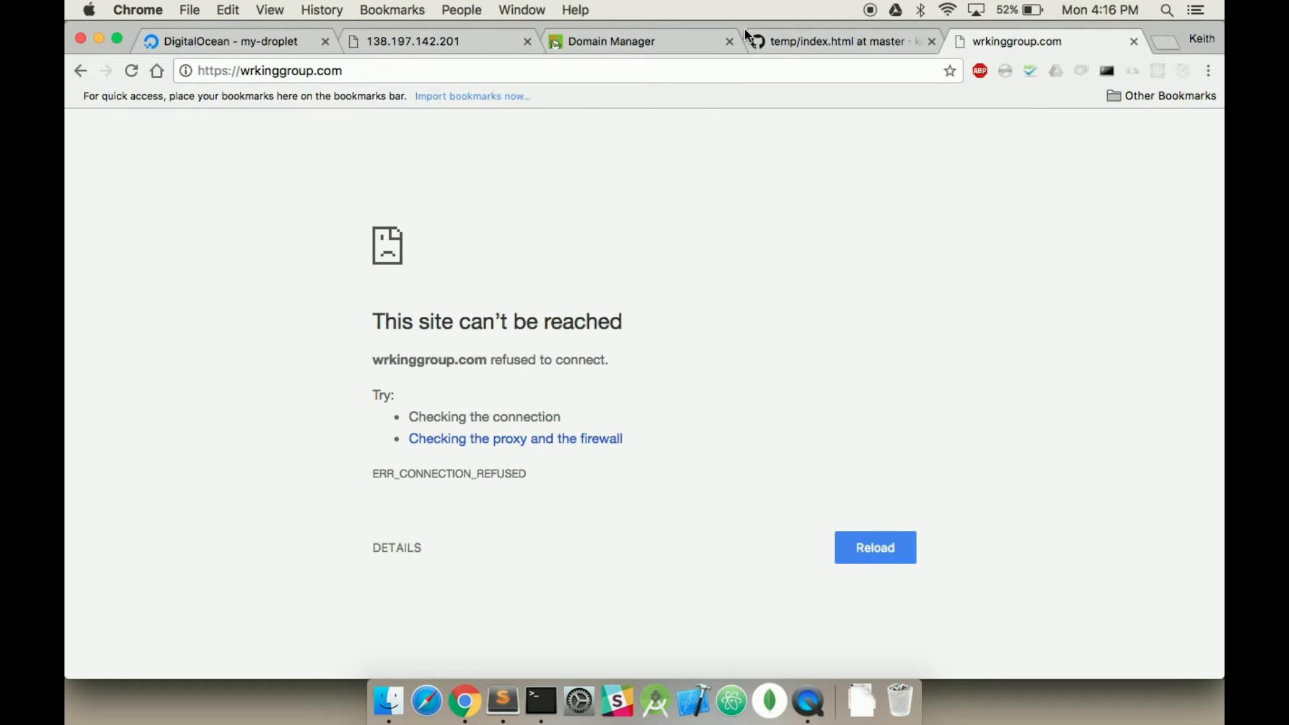
Edit index.html on GitHub to add ' with Digital ocean on wrkinggroup' and commit to master.
left_click(837, 42)
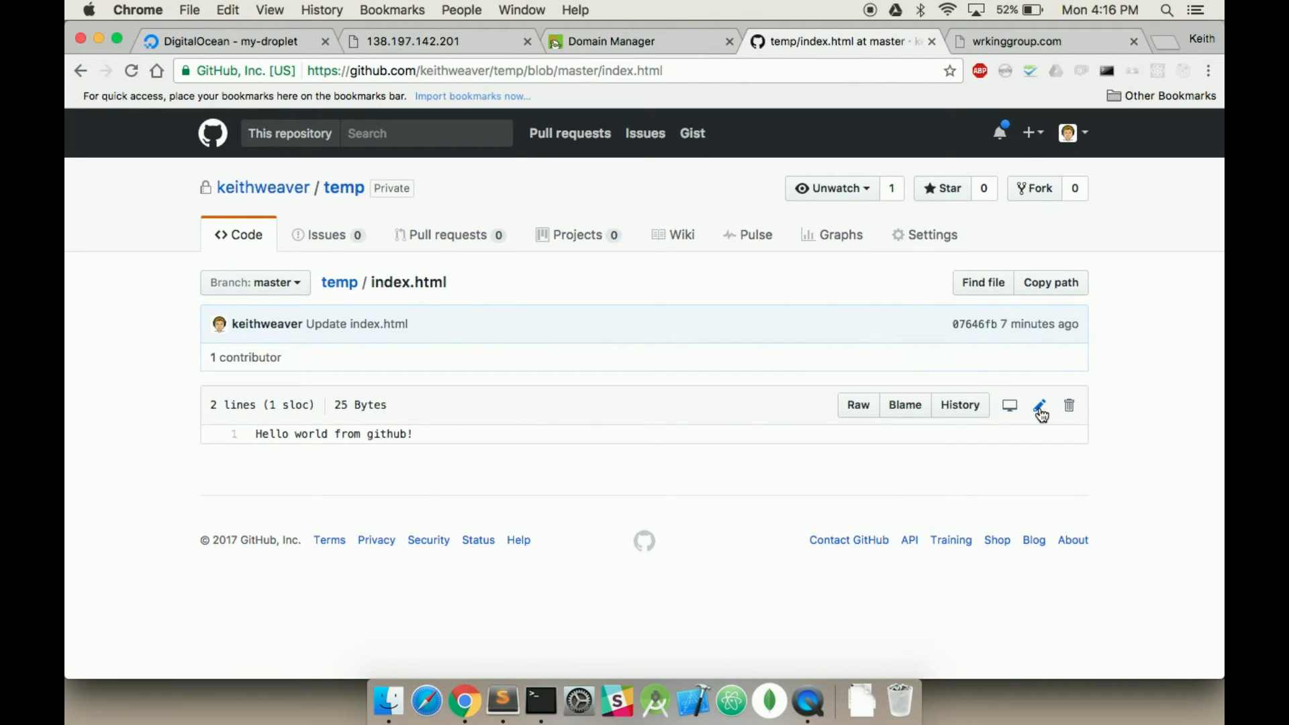
left_click(1038, 405)
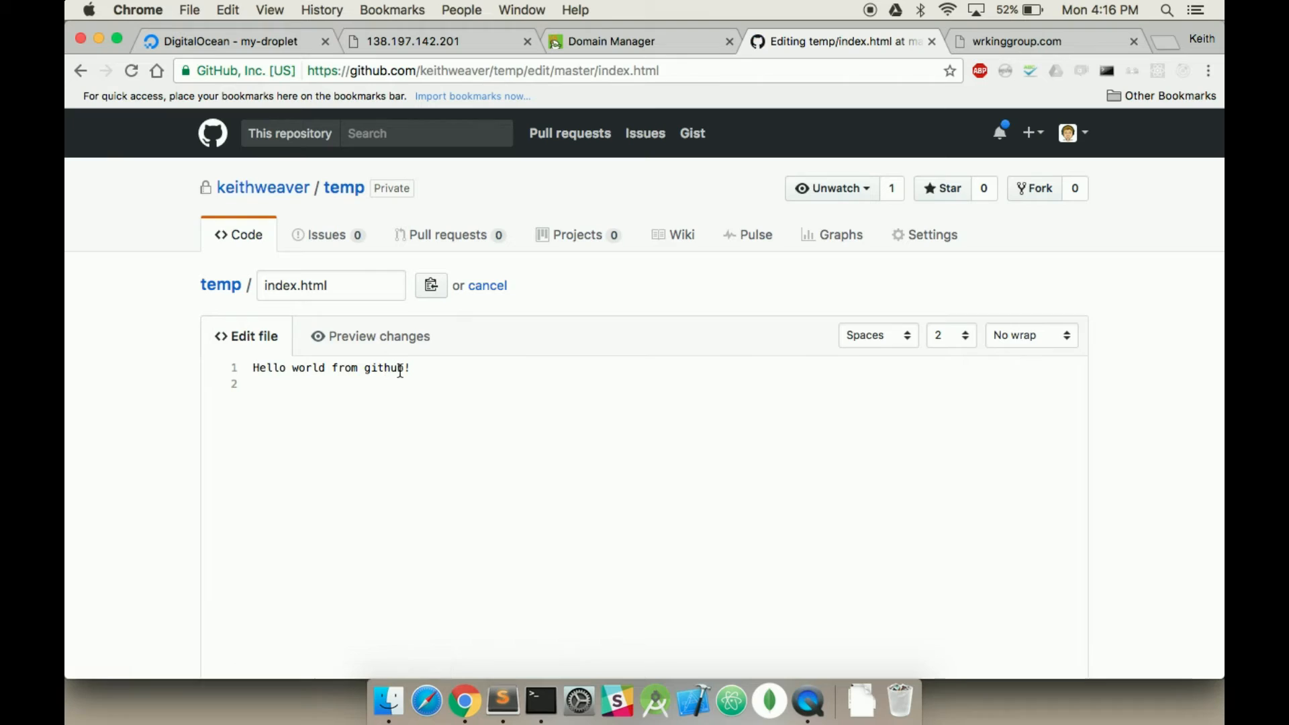
type("with Digital ocean")
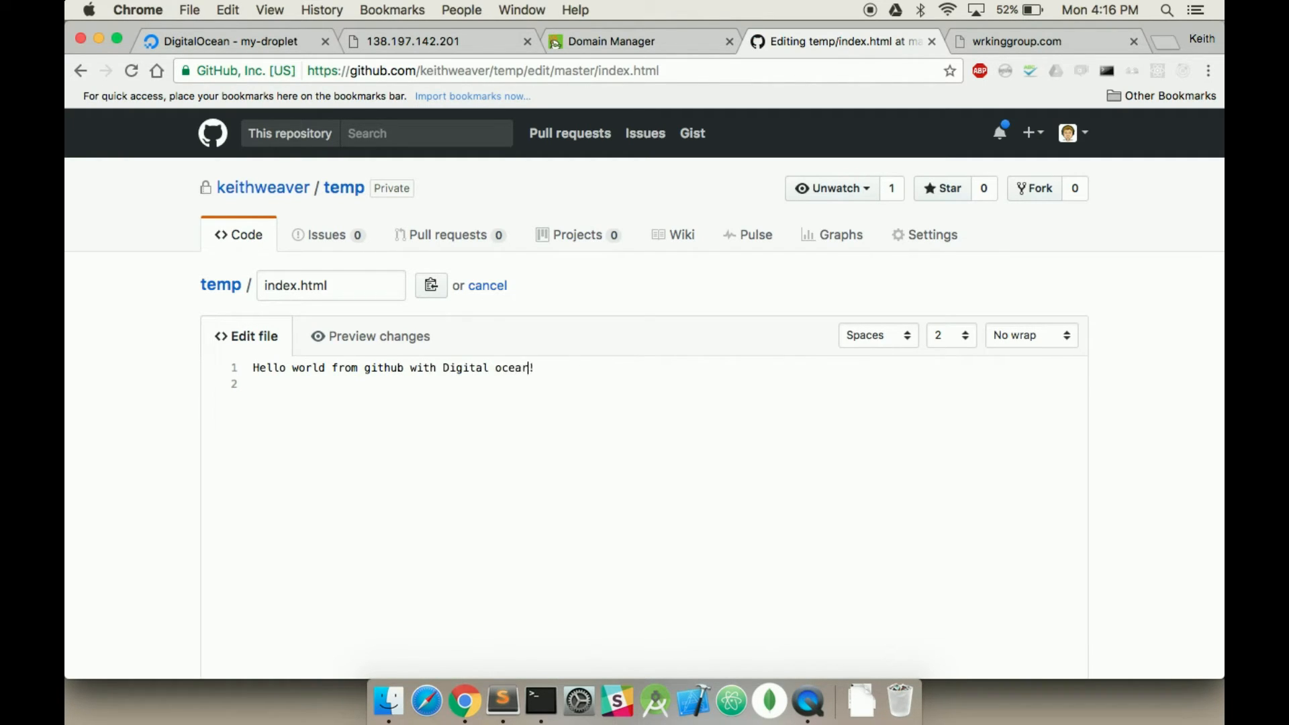
key("Backspace")
type(" on ")
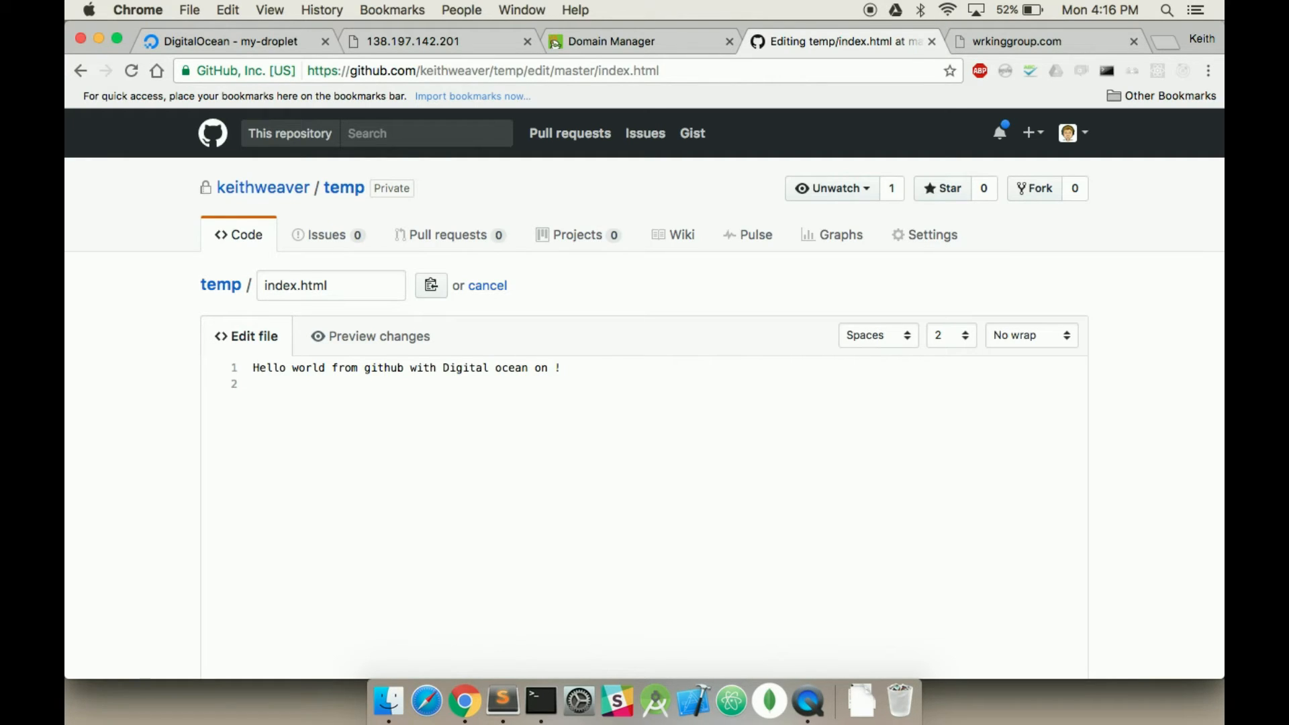
type("wrkinggroup")
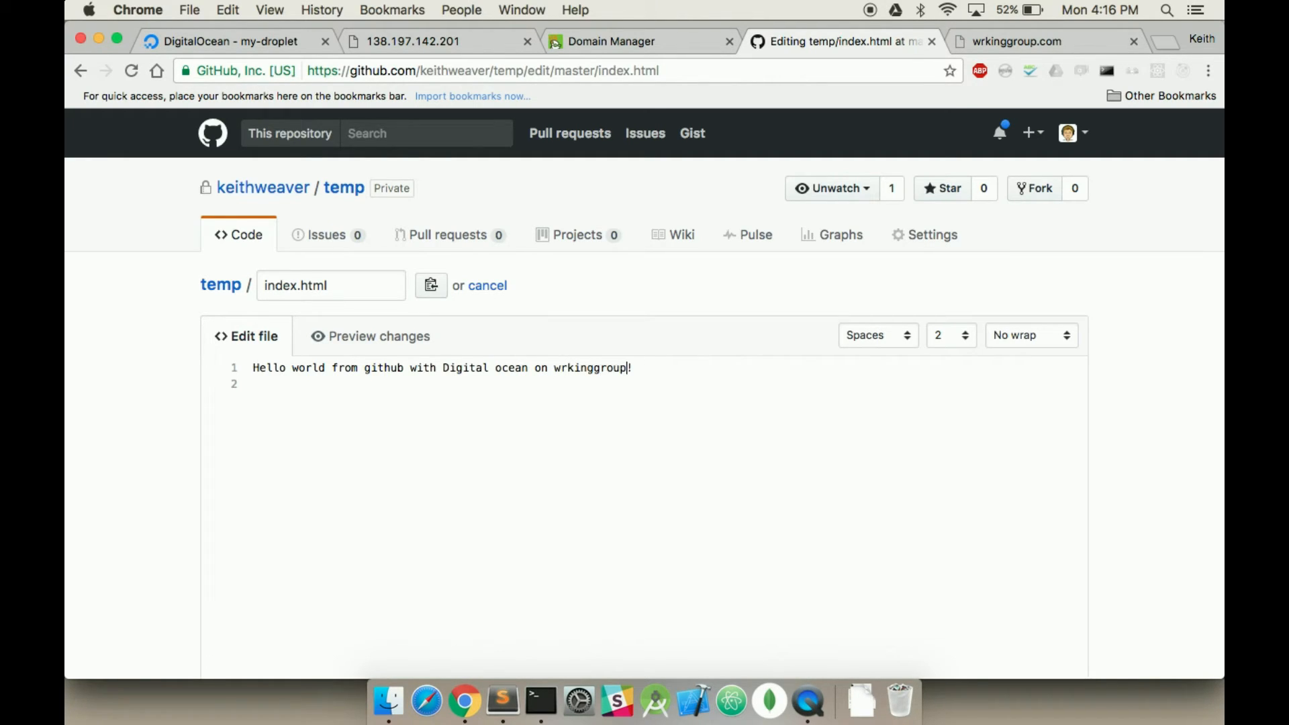
scroll("down", 3)
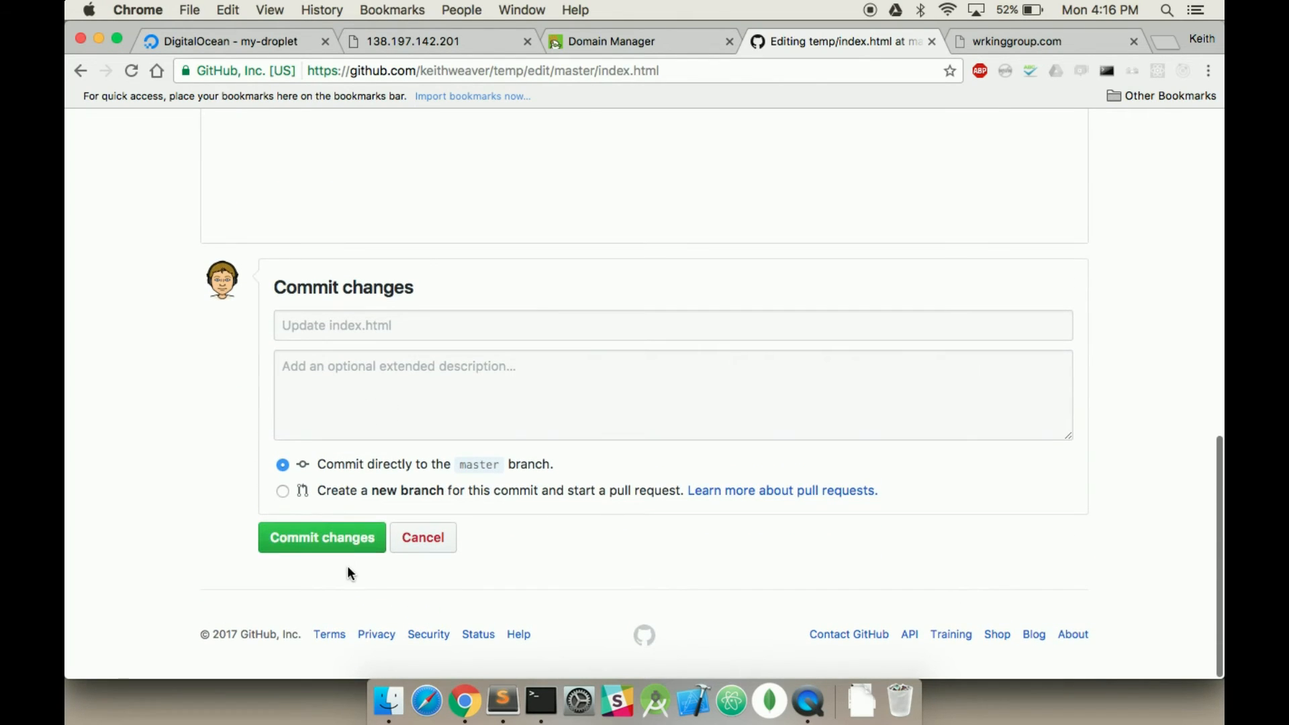
left_click(321, 537)
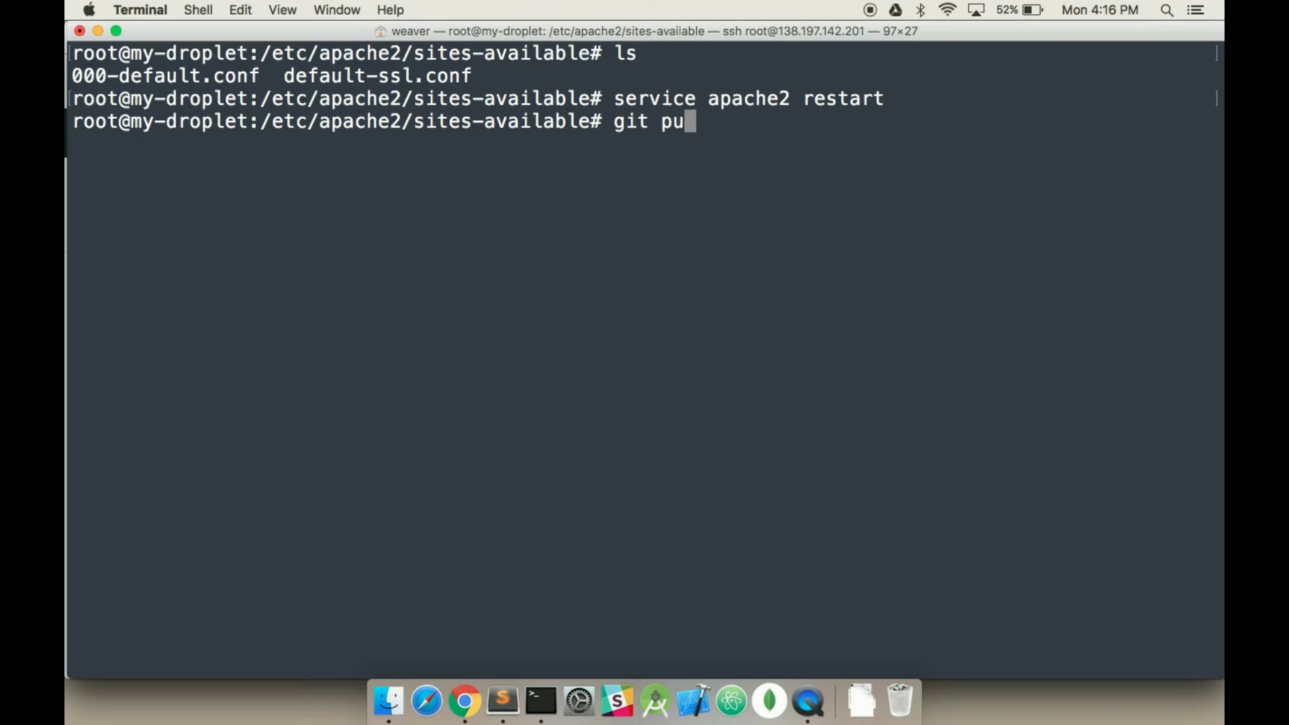
Change into /var/www/html and run git pull to fetch the updated index.html.
type("cd /var/www/html/")
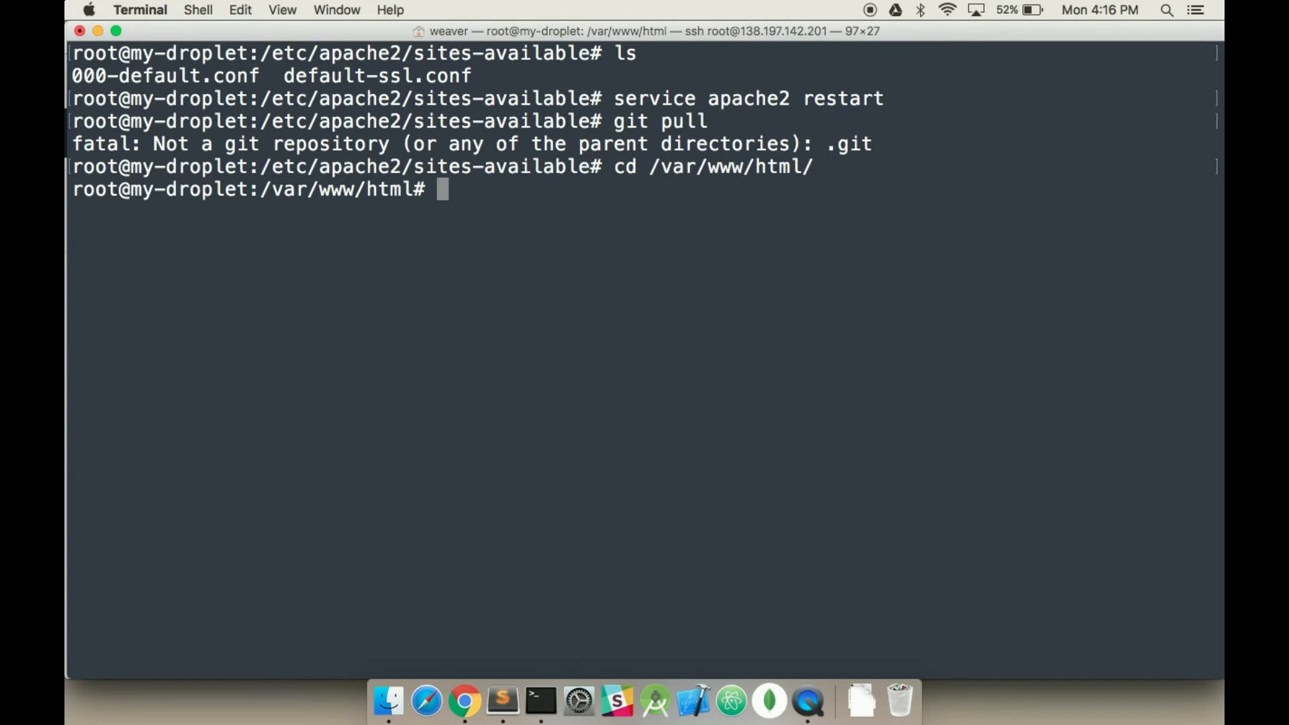
type("gi")
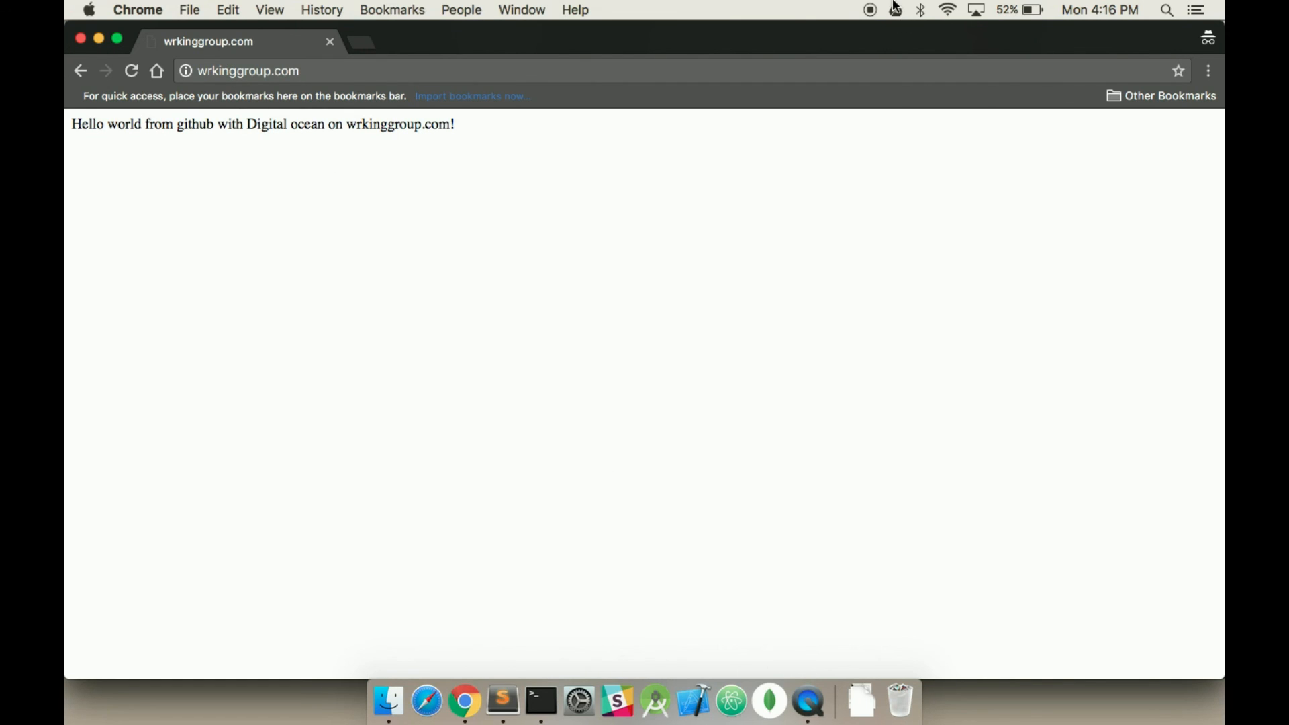
mouse_move(901, 294)
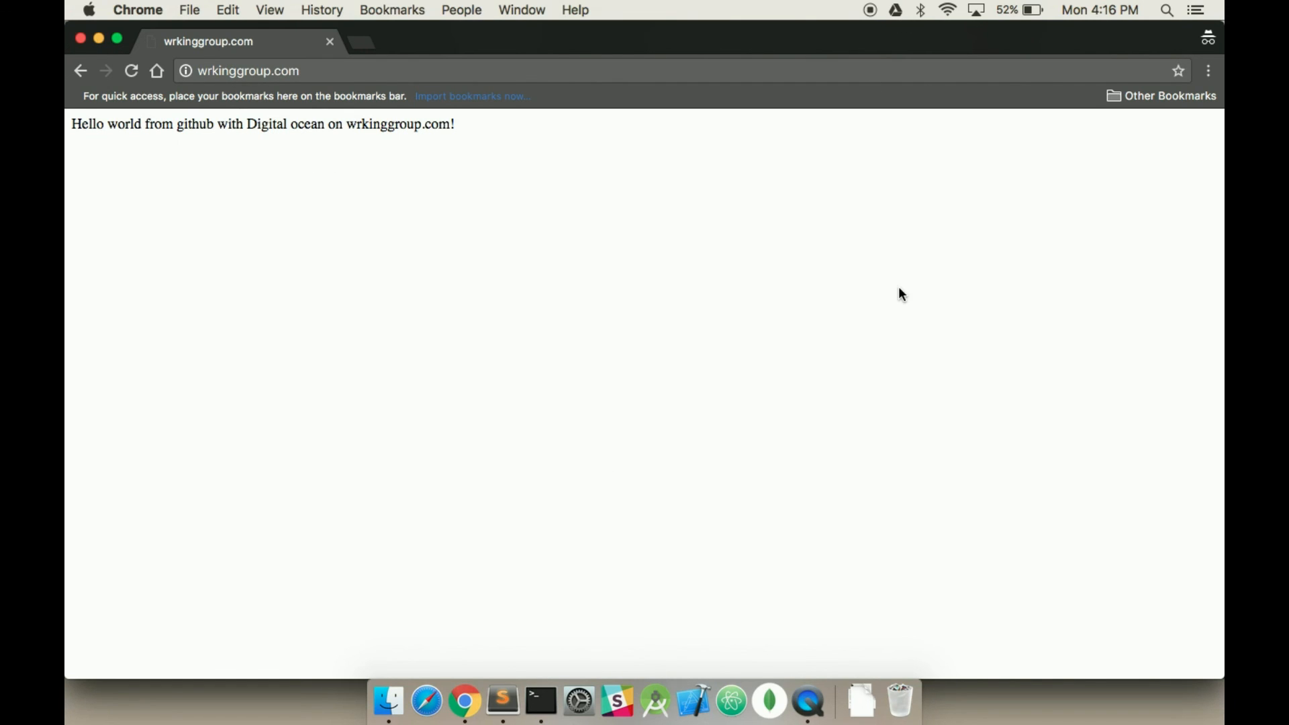